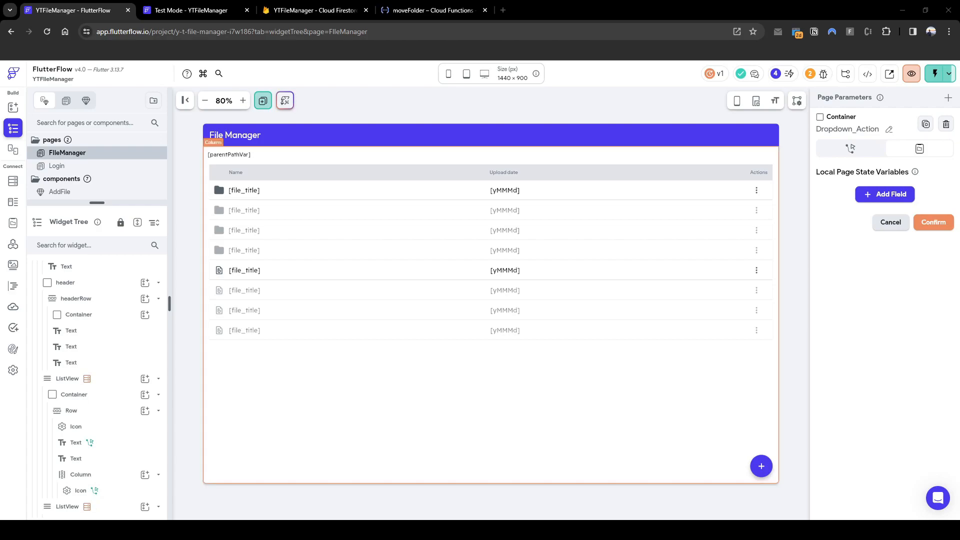
In the running test app, navigate into Folder A UPDATED so the path reads home/Folder B/Folder A UPDATED/
click(228, 154)
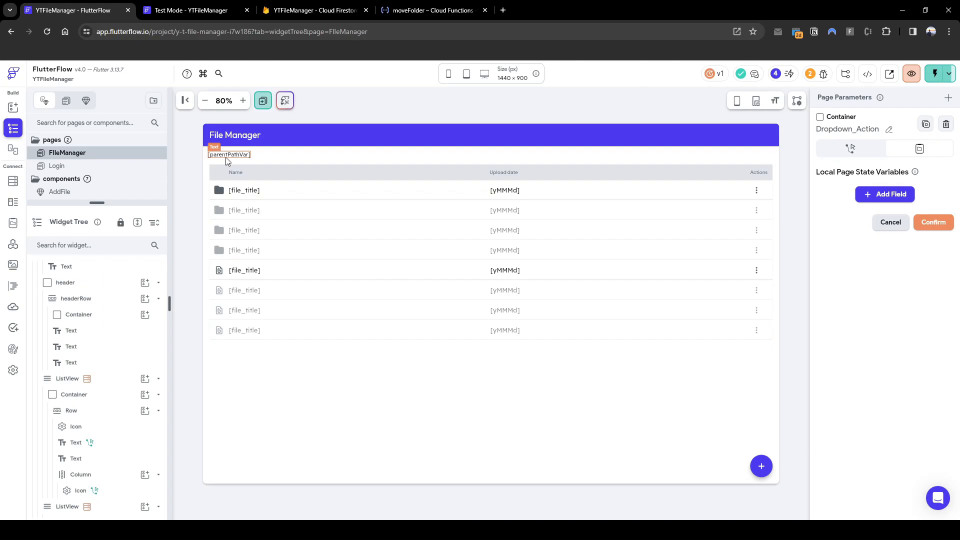
click(190, 10)
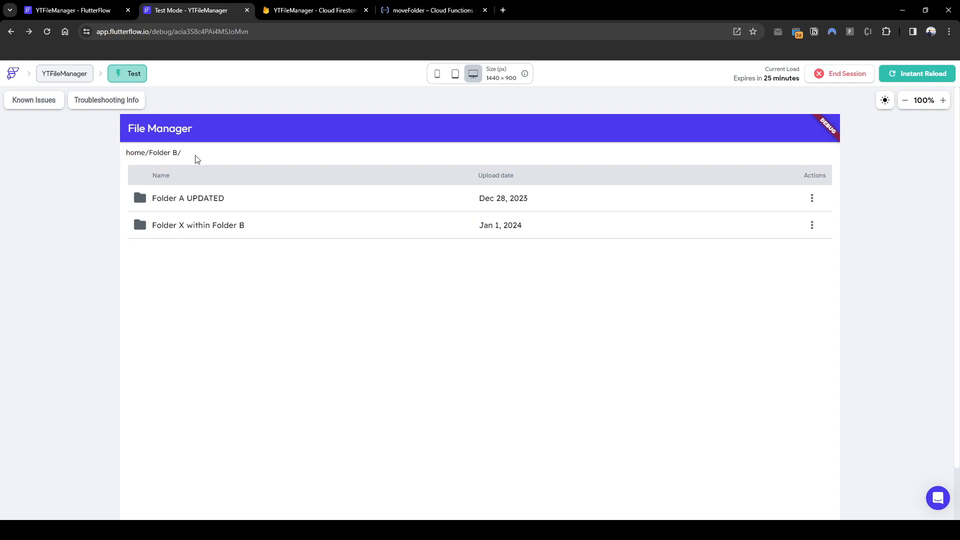
mouse_move(148, 163)
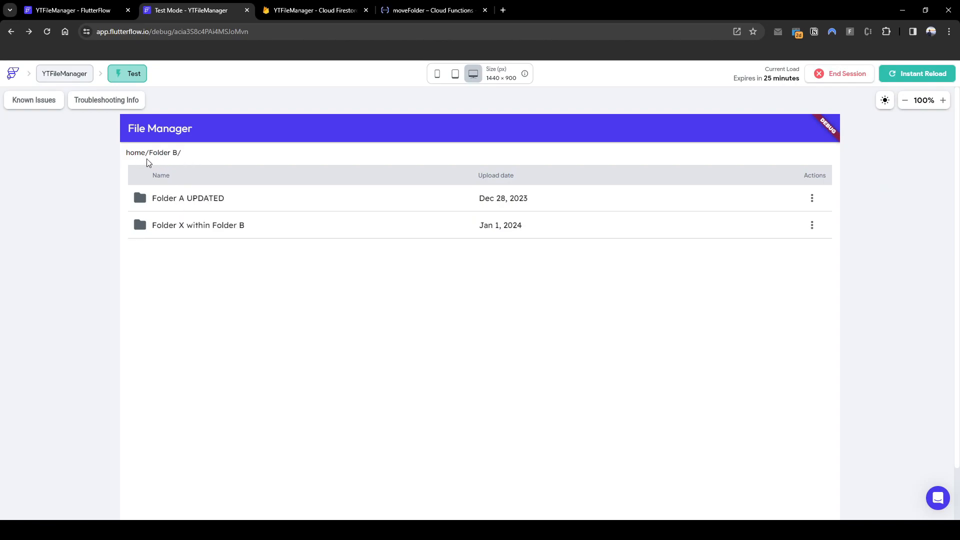
mouse_move(137, 154)
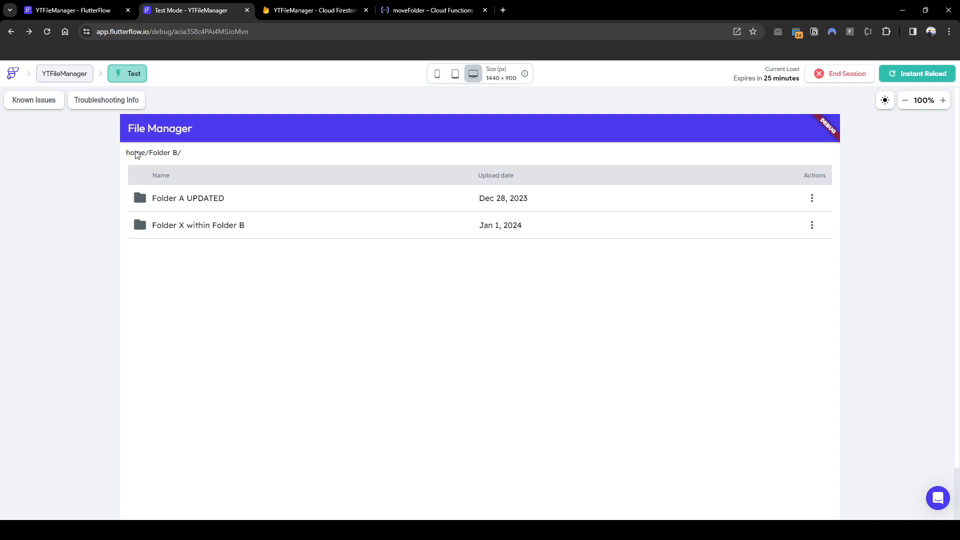
click(188, 198)
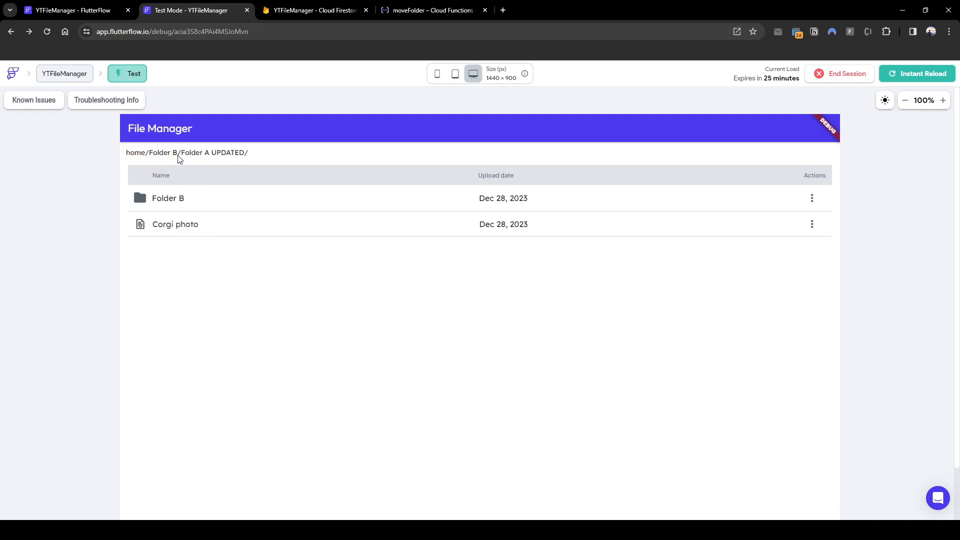
mouse_move(240, 156)
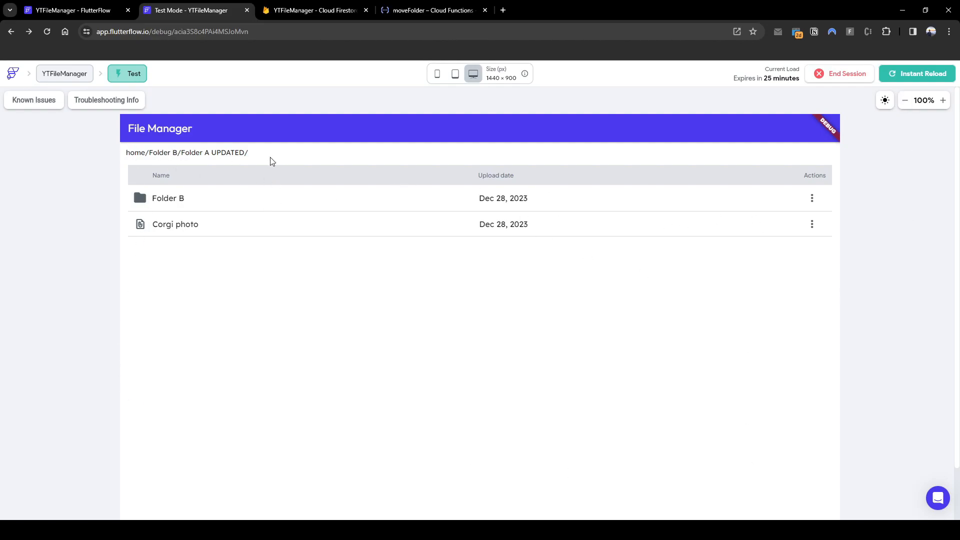
mouse_move(150, 160)
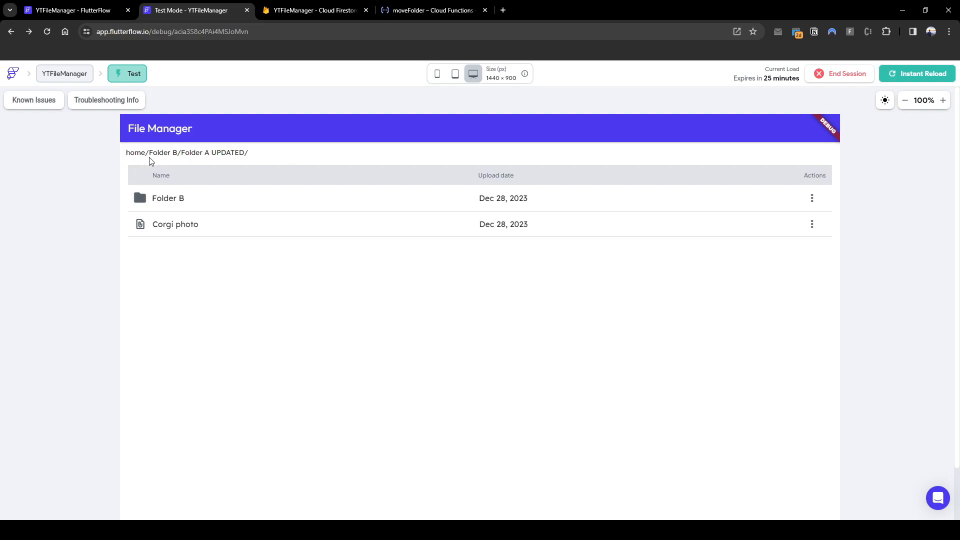
mouse_move(195, 154)
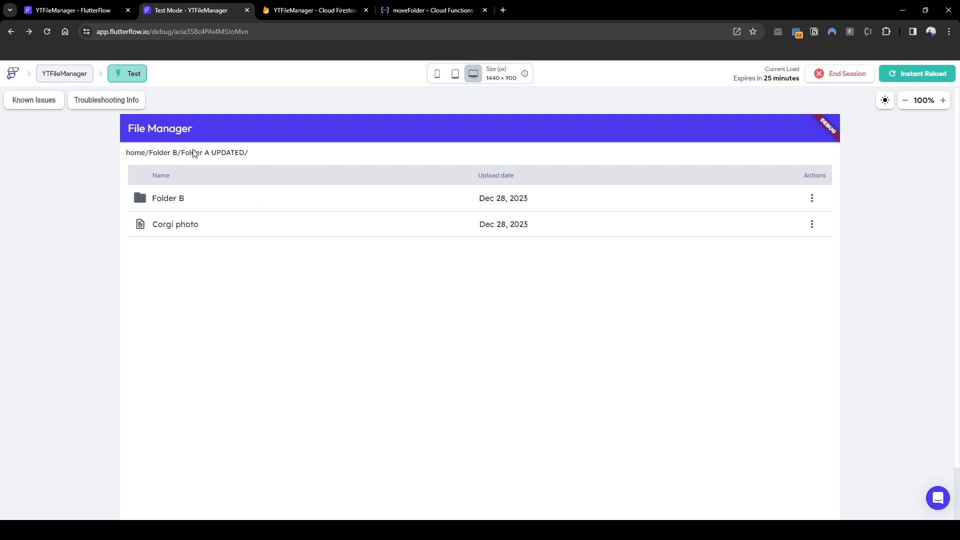
mouse_move(620, 306)
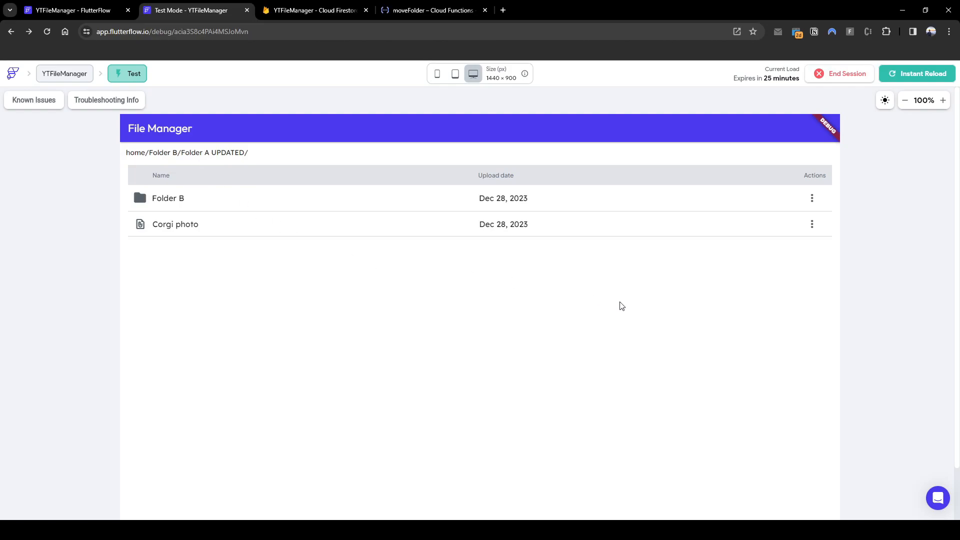
Remove the parentPathVar binding from the path text so it reads home/
click(70, 10)
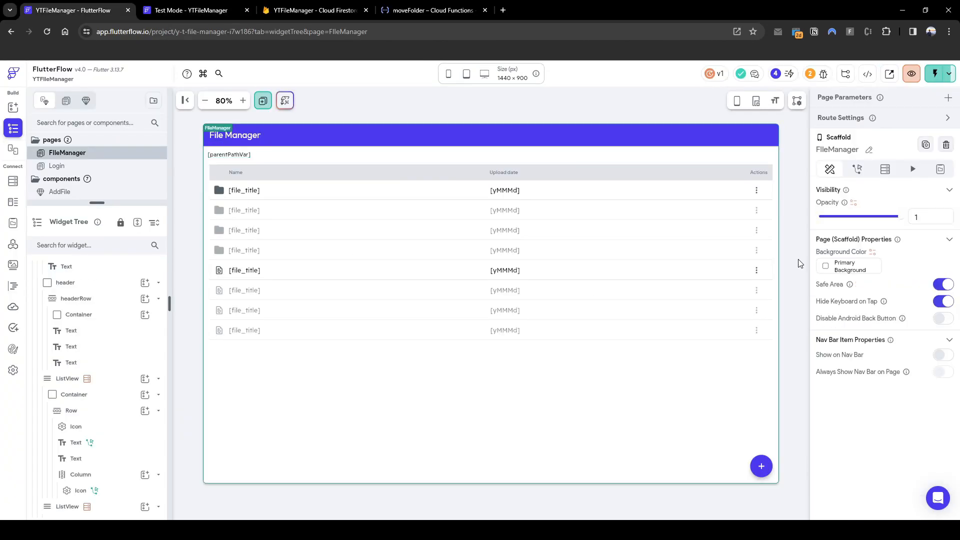
click(229, 154)
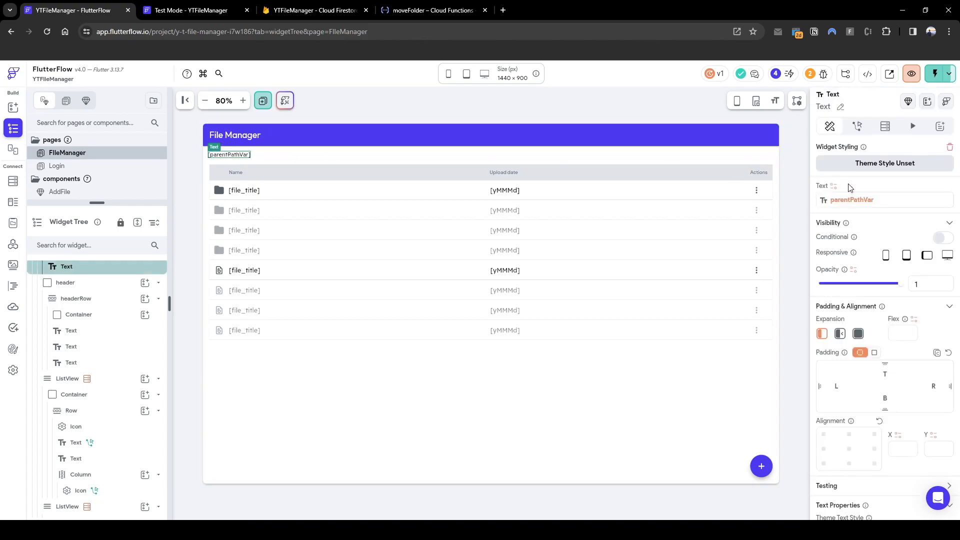
click(852, 200)
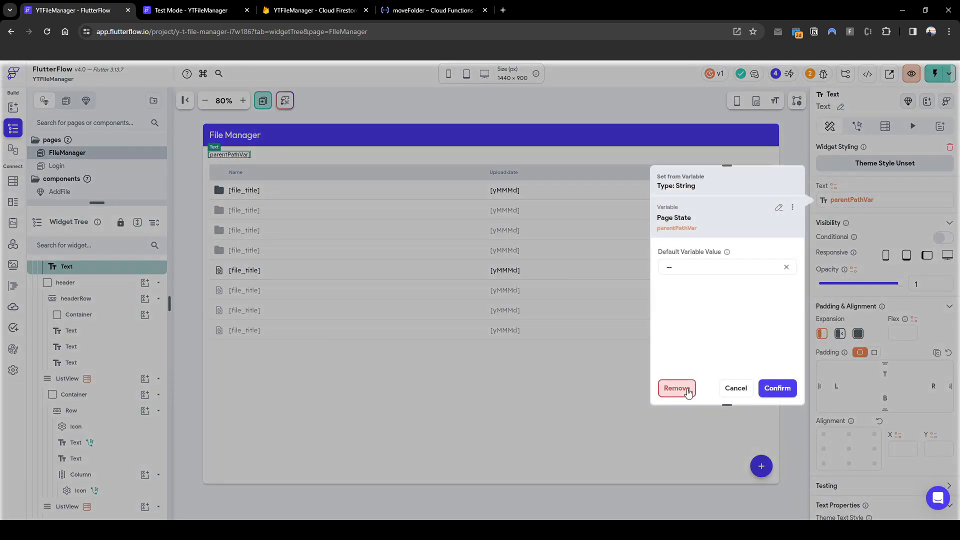
click(676, 388)
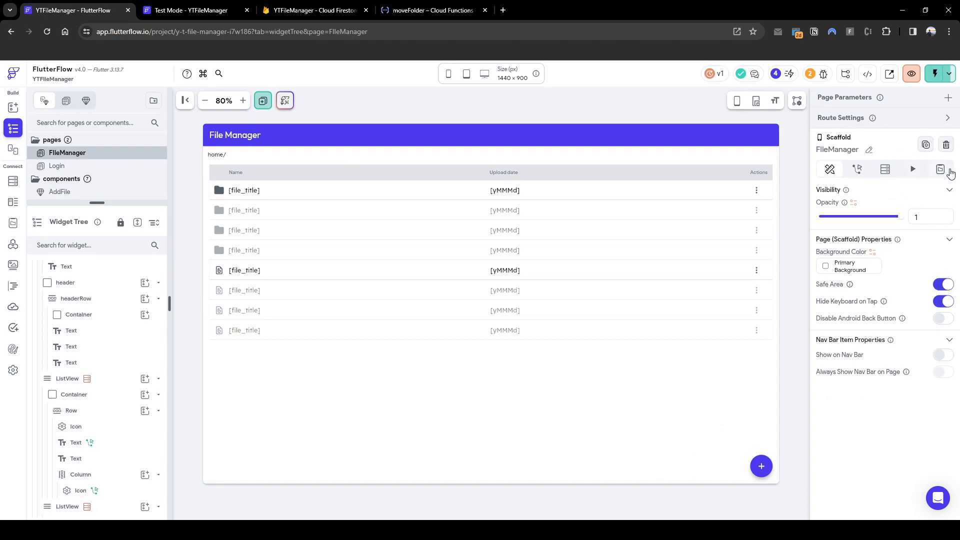
Add a page state field 'breadcrumb' of type String marked as a list
click(940, 169)
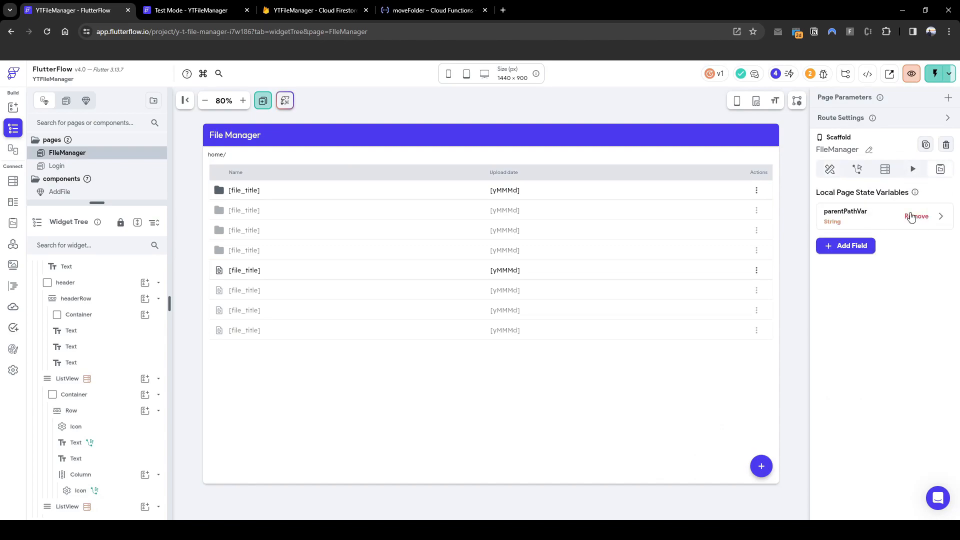
click(846, 246)
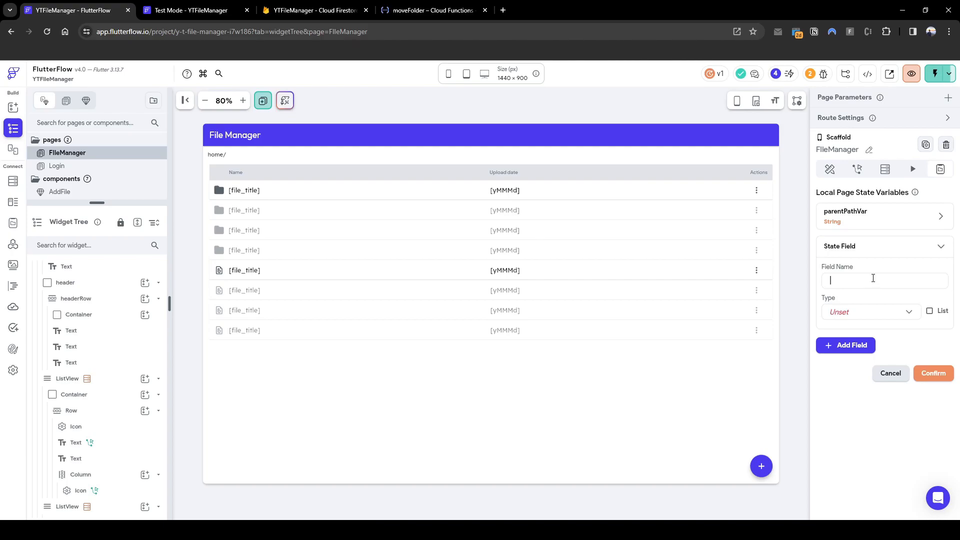
text(breadcrumb)
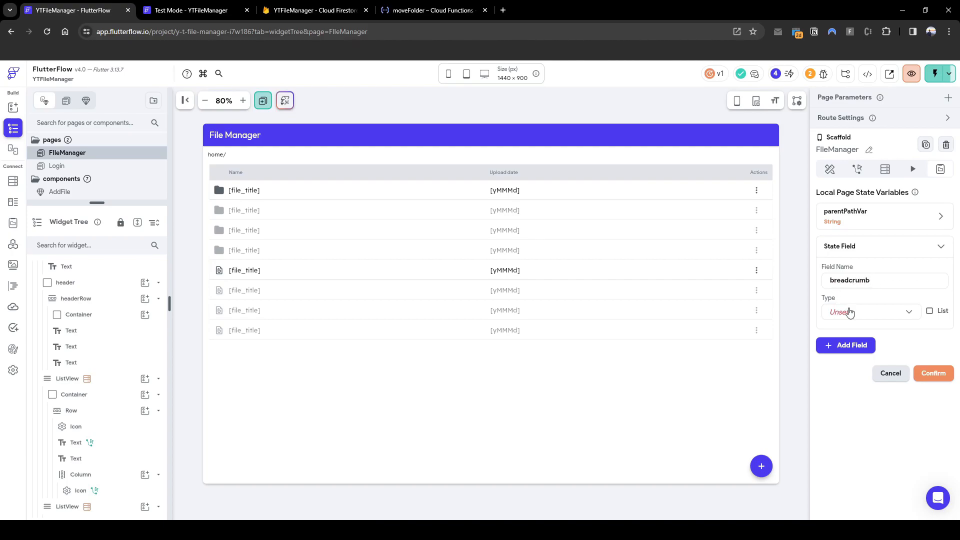
click(868, 311)
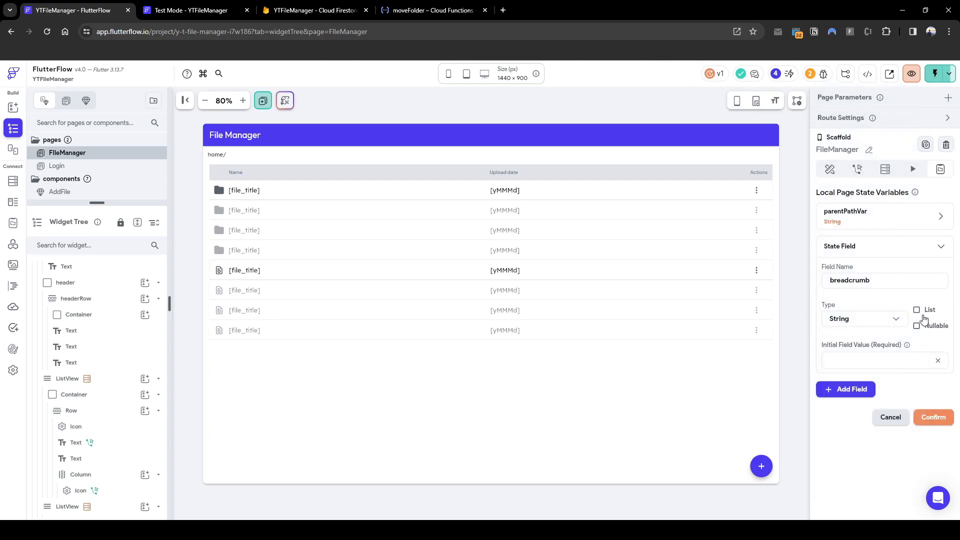
click(917, 310)
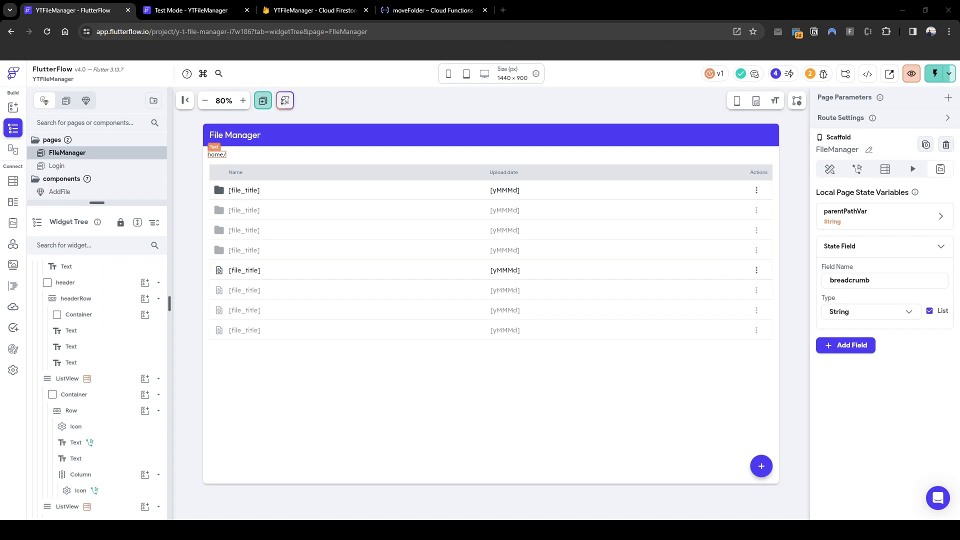
Add a Row with a Text child beside the home/ path text in filePath
click(216, 154)
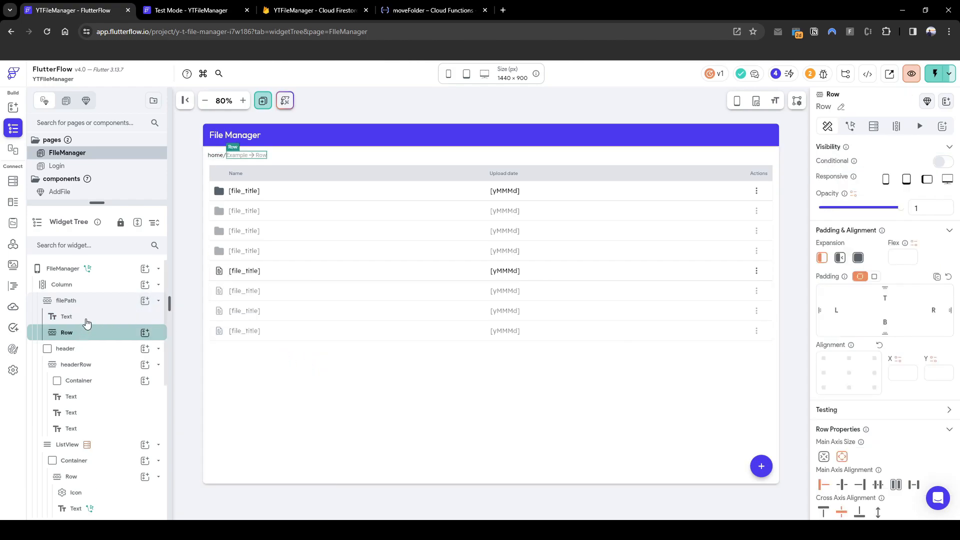
click(66, 317)
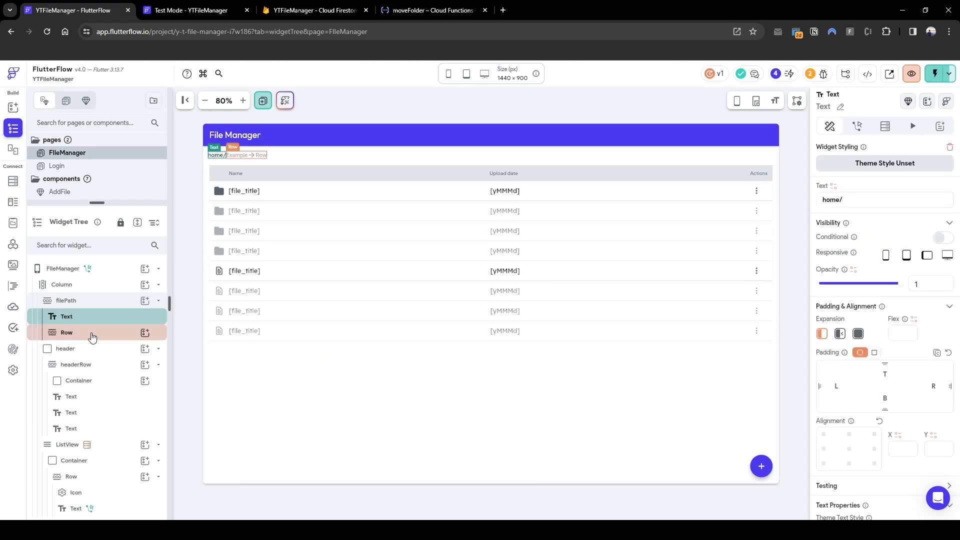
click(67, 332)
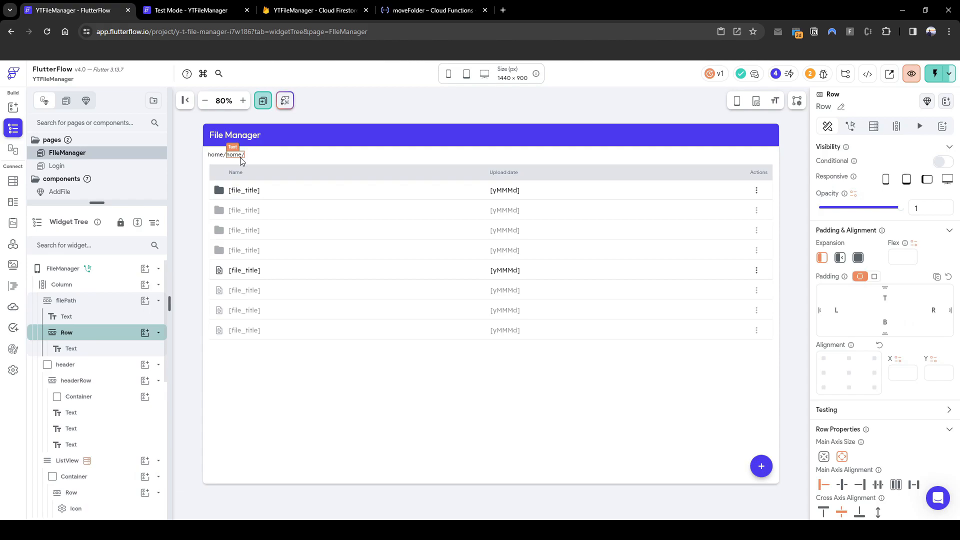
mouse_move(897, 126)
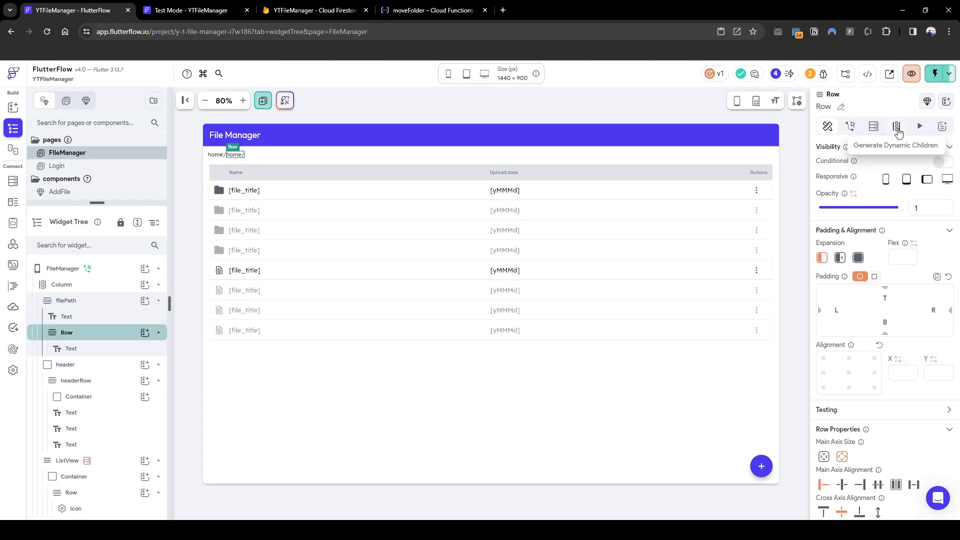
Make the row generate dynamic children named breadcrumbList from the breadcrumb page state
click(895, 126)
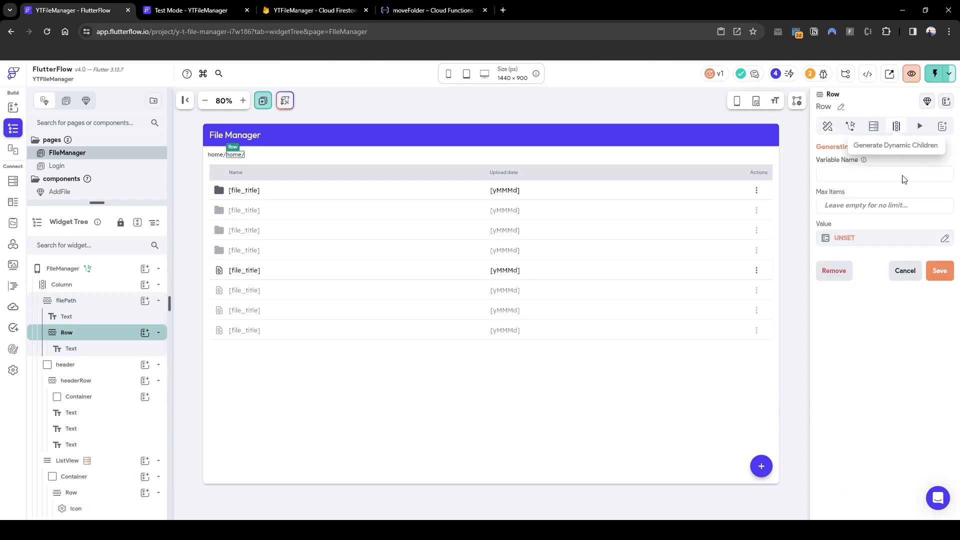
text(breadcrumbList)
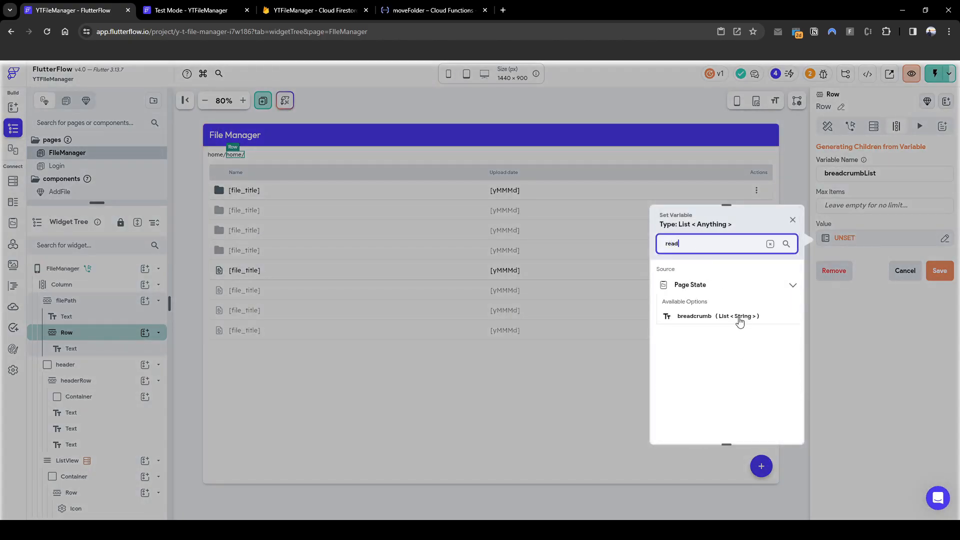
click(694, 316)
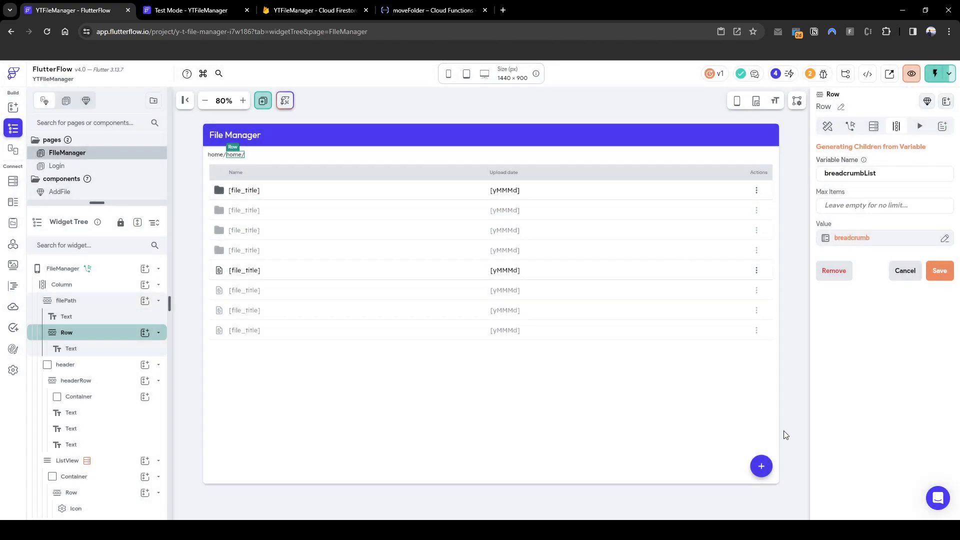
click(939, 270)
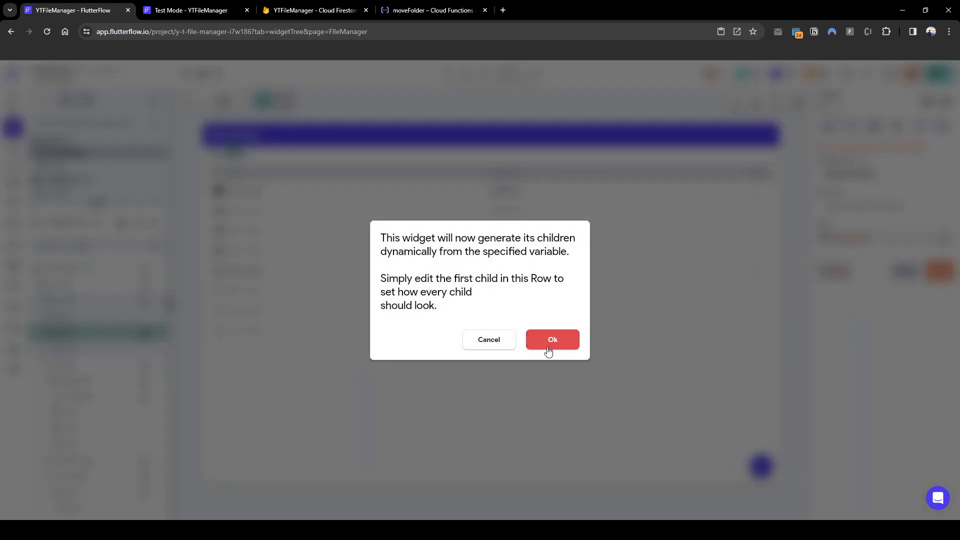
click(552, 339)
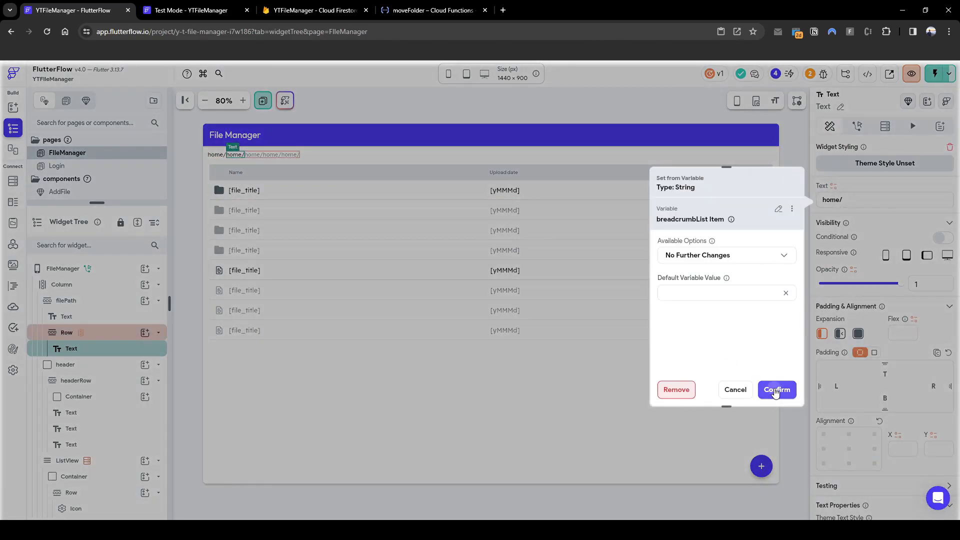
Bind the row's repeated Text to the breadcrumbList item and reselect the home/ text
click(775, 389)
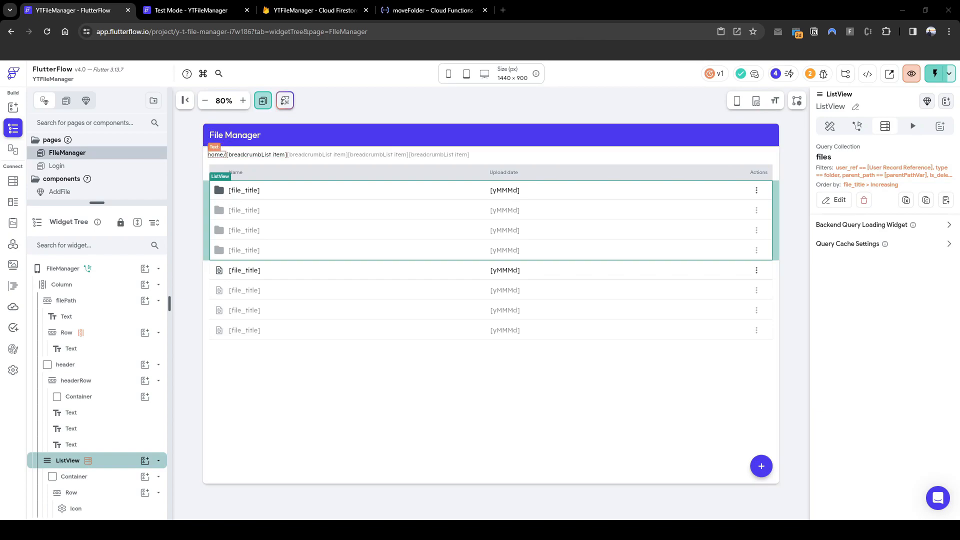
click(215, 153)
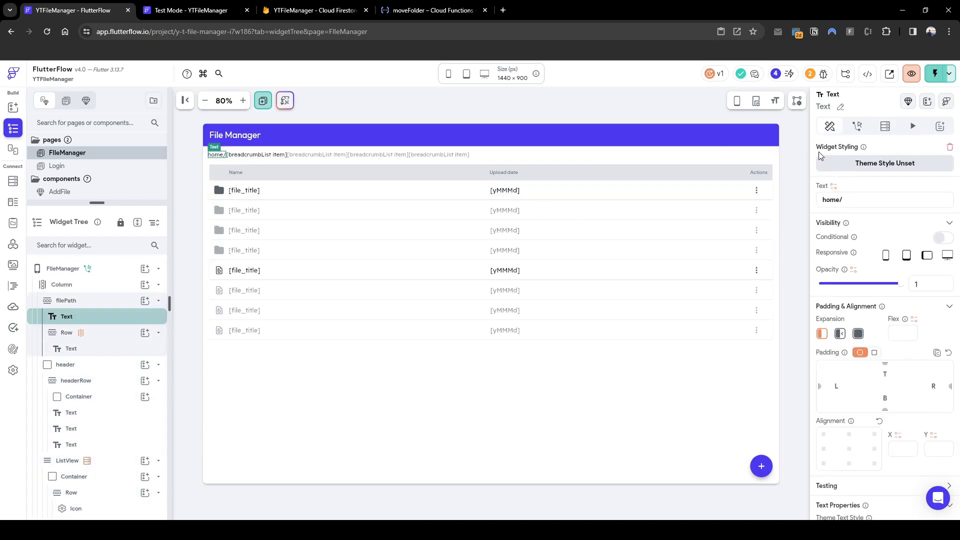
mouse_move(890, 120)
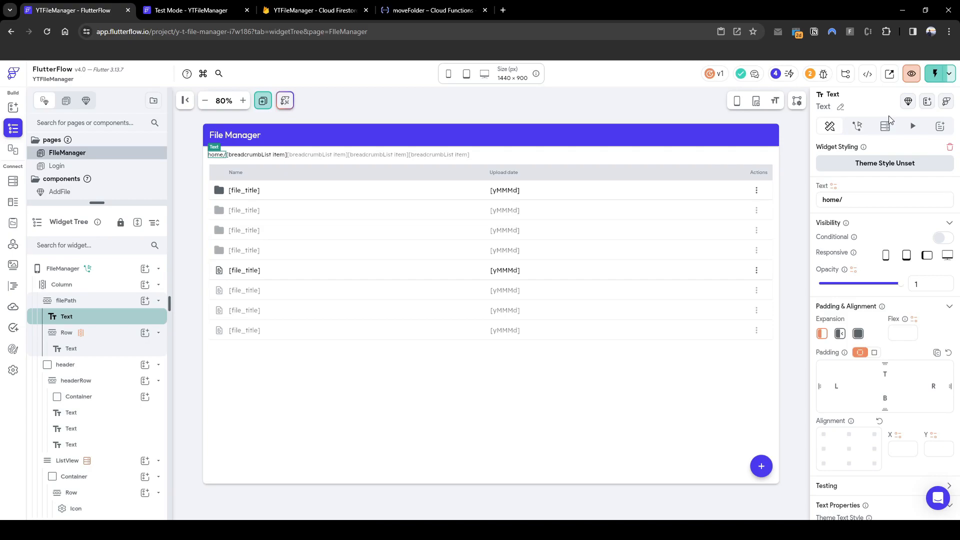
mouse_move(865, 136)
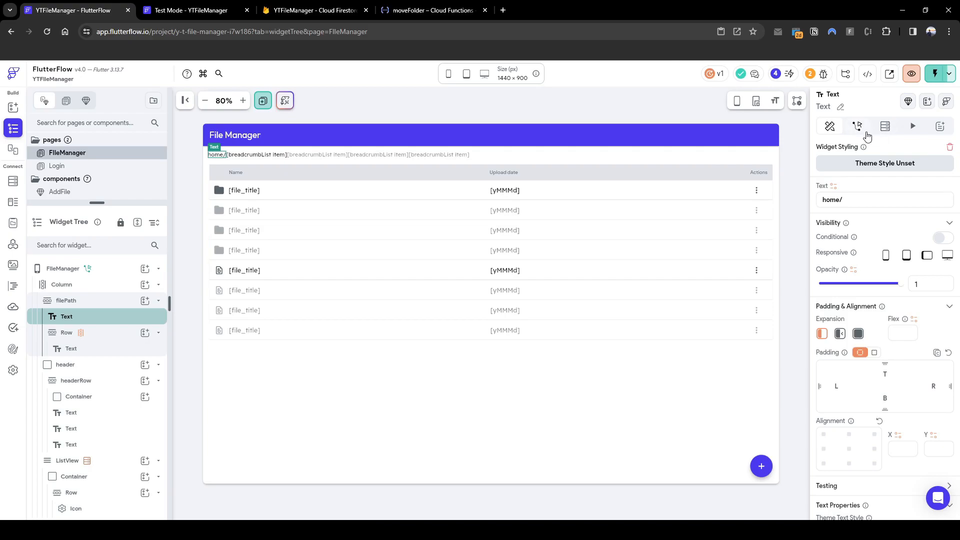
Add an On Tap Update Page State action setting parentPathVar to home/ with page rebuild
click(858, 126)
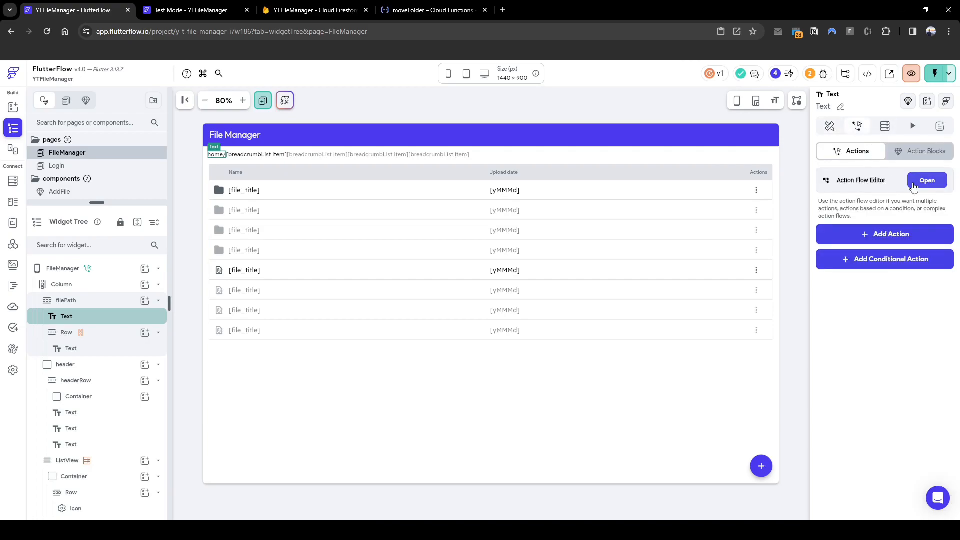
click(926, 180)
text(ypdat)
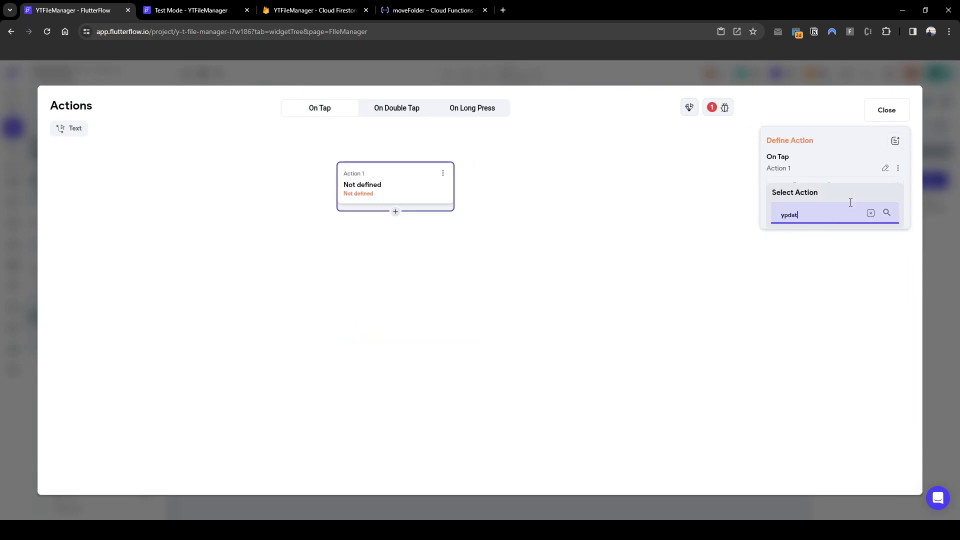
text(update p)
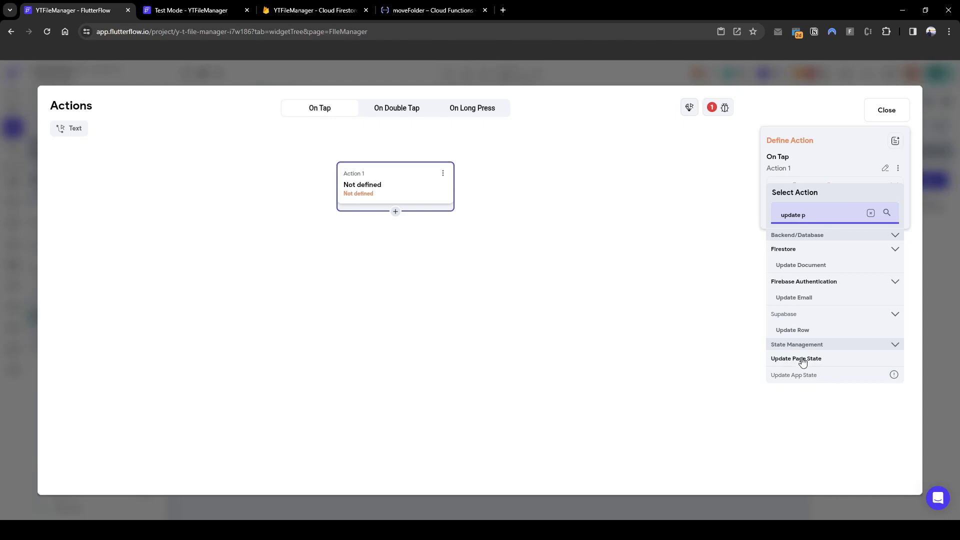
click(796, 358)
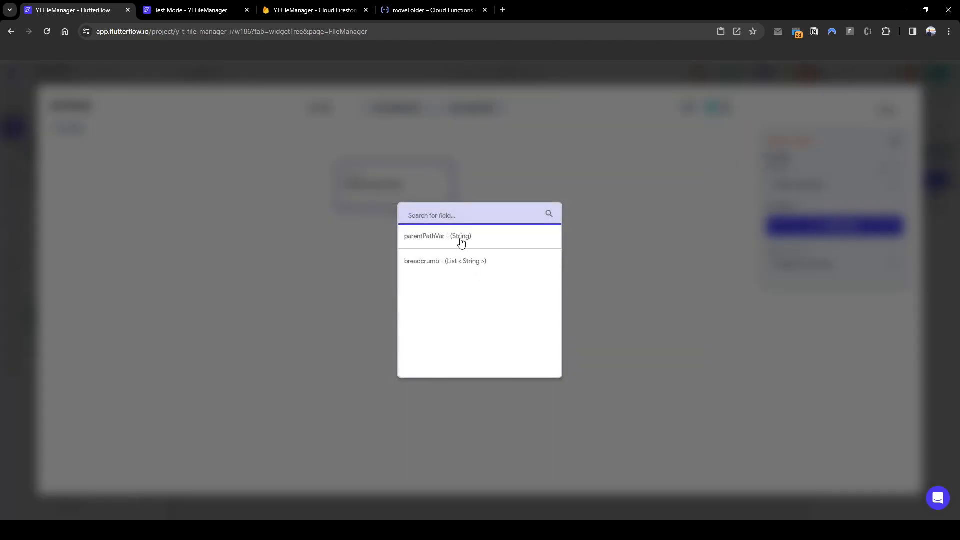
click(437, 236)
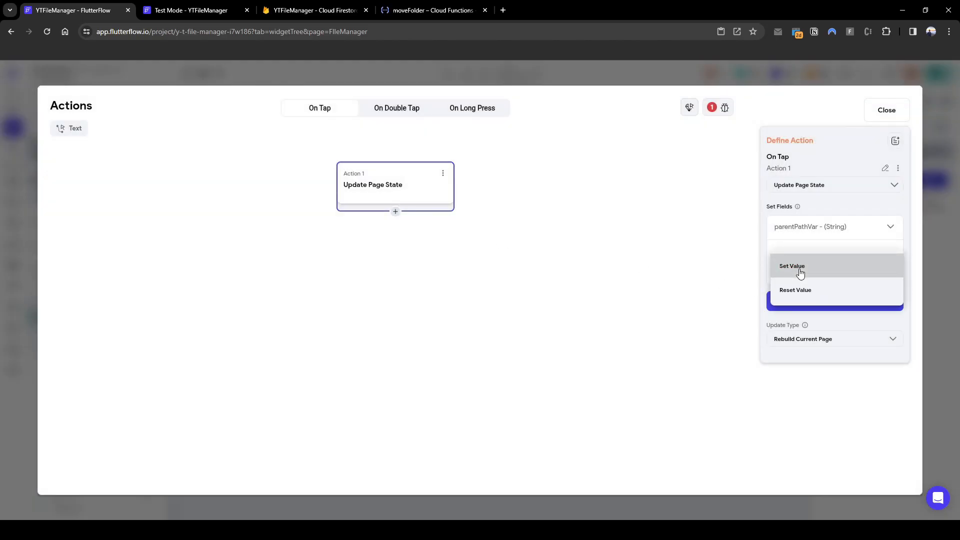
click(791, 266)
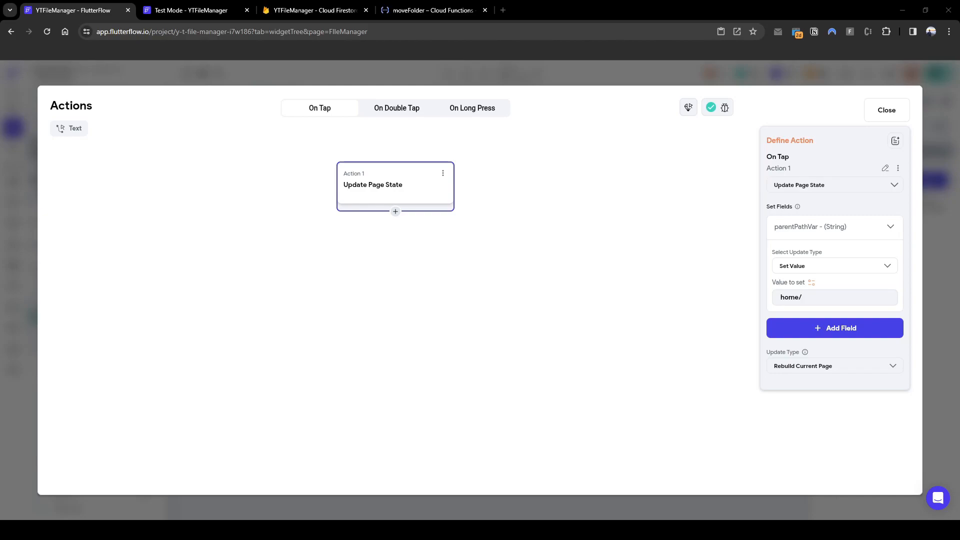
click(885, 110)
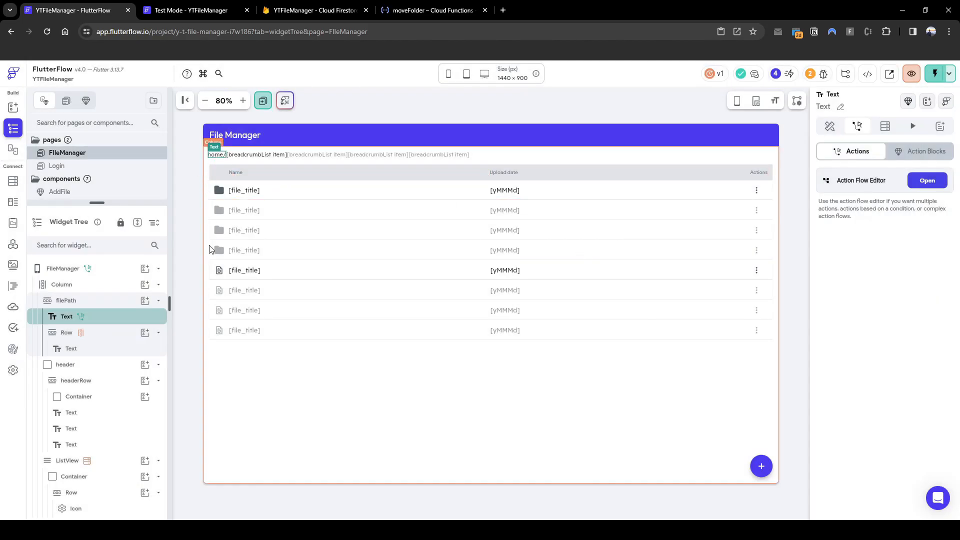
mouse_move(282, 331)
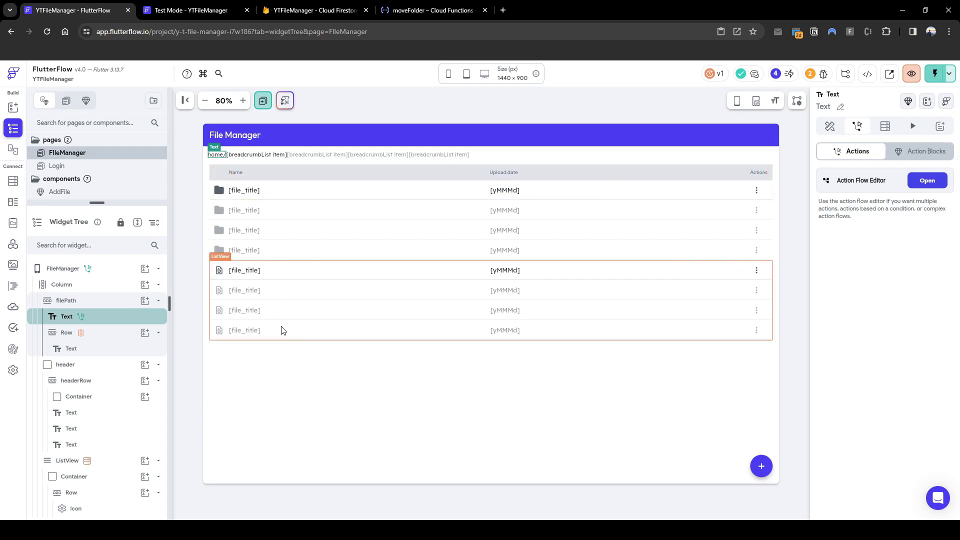
In Test Mode at 80% zoom, confirm tapping home/ returns to the root folder with Folder B
click(190, 10)
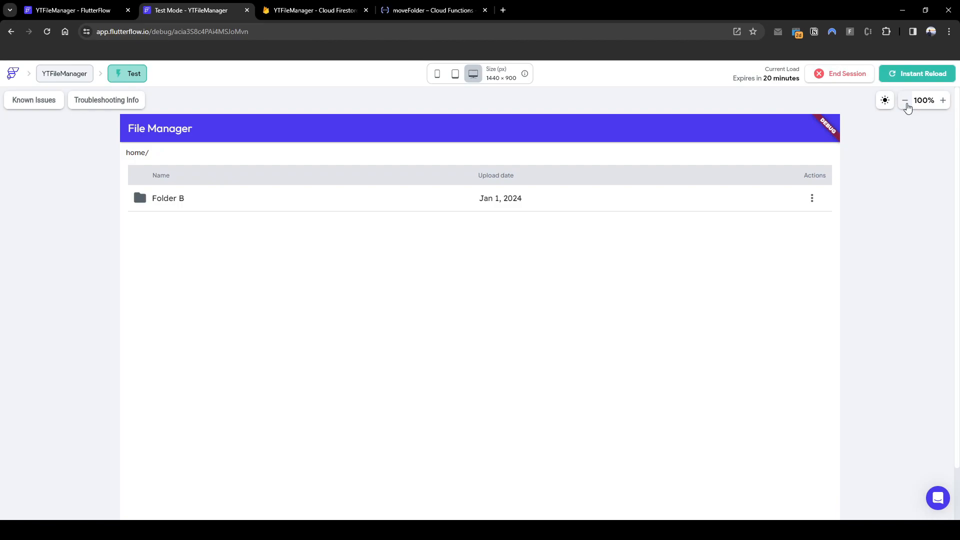
click(905, 100)
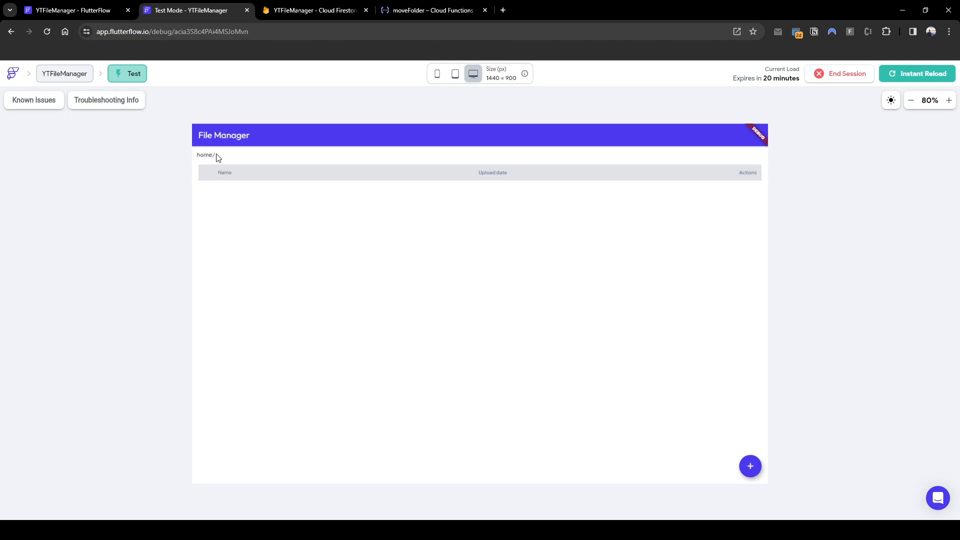
mouse_move(435, 158)
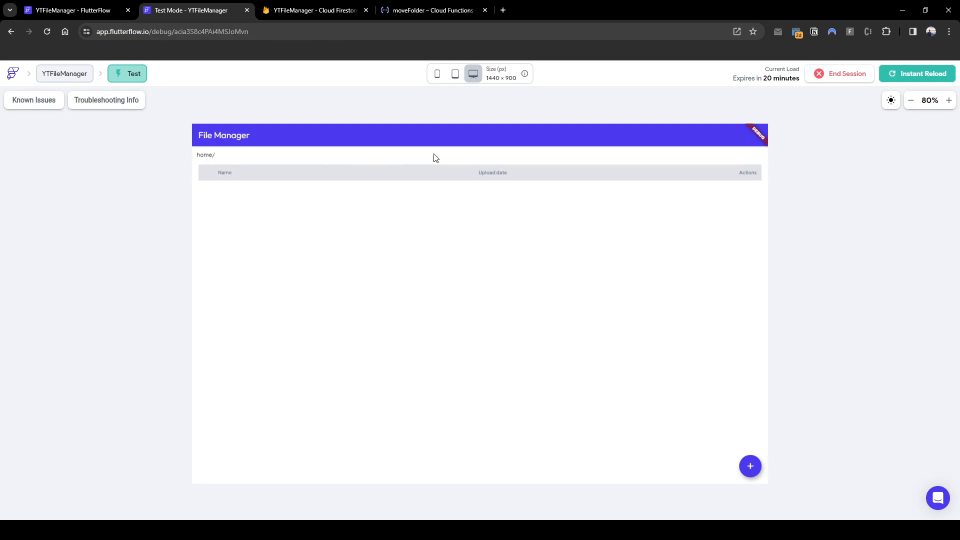
mouse_move(514, 167)
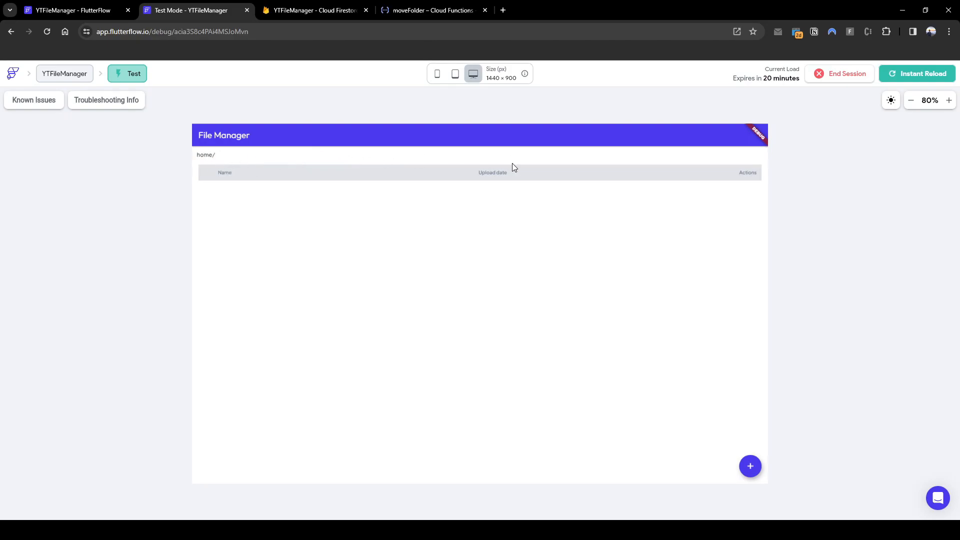
mouse_move(208, 157)
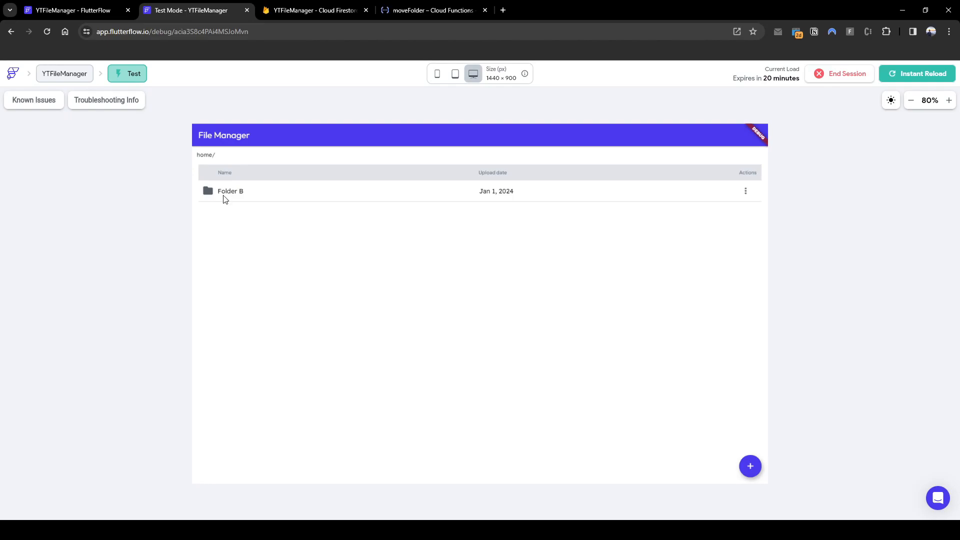
mouse_move(248, 195)
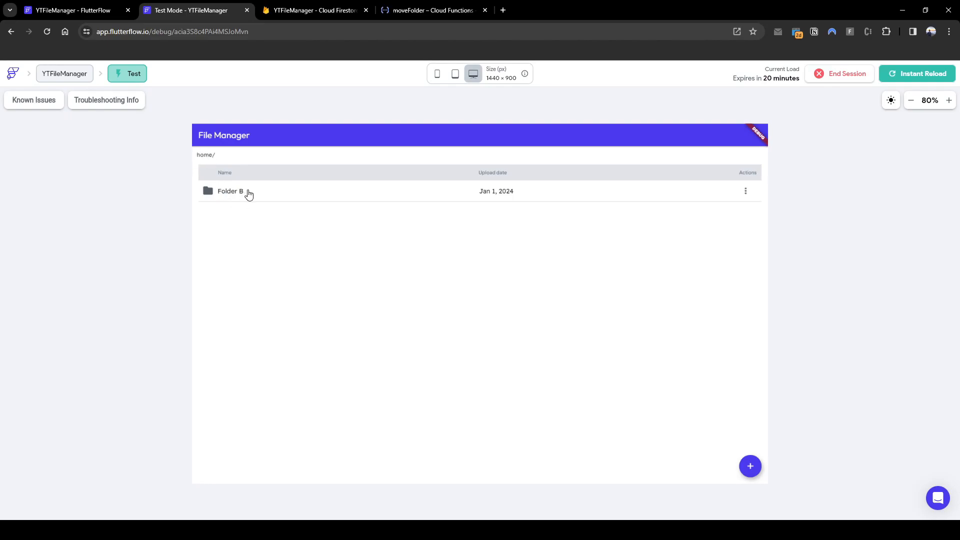
mouse_move(234, 195)
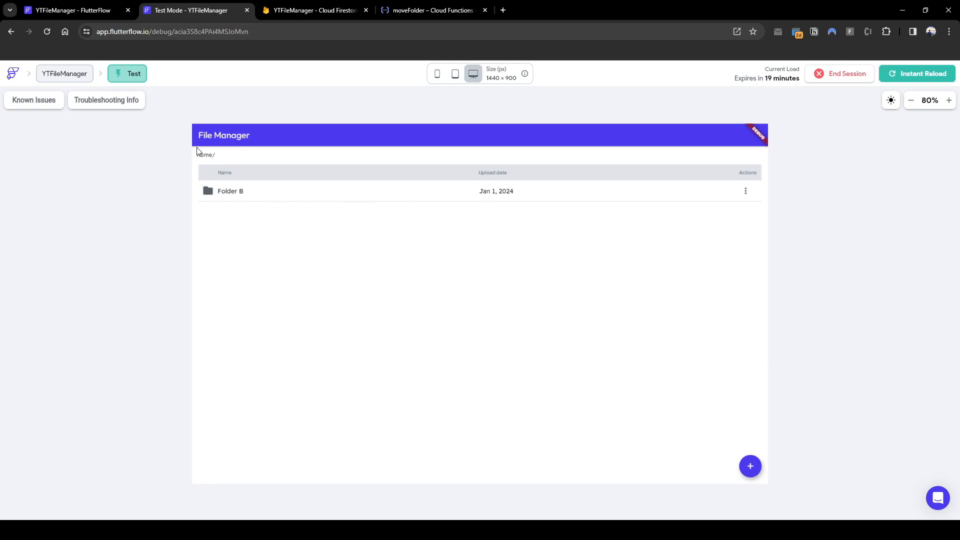
mouse_move(204, 156)
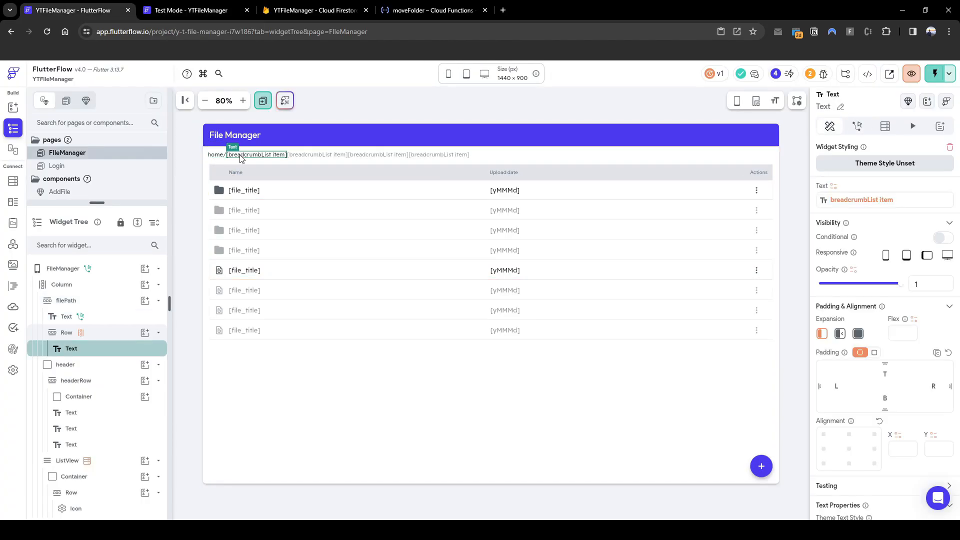
Go to the project's Custom Code section listing the existing custom functions
click(190, 10)
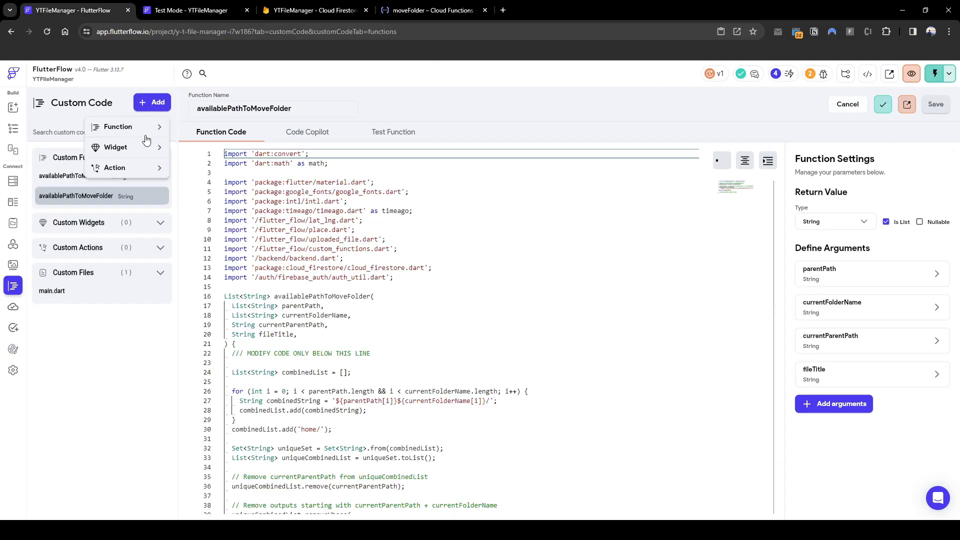
Create custom function fileManagerBreadcrumb returning a String list with nullable String argument parentpath
click(118, 127)
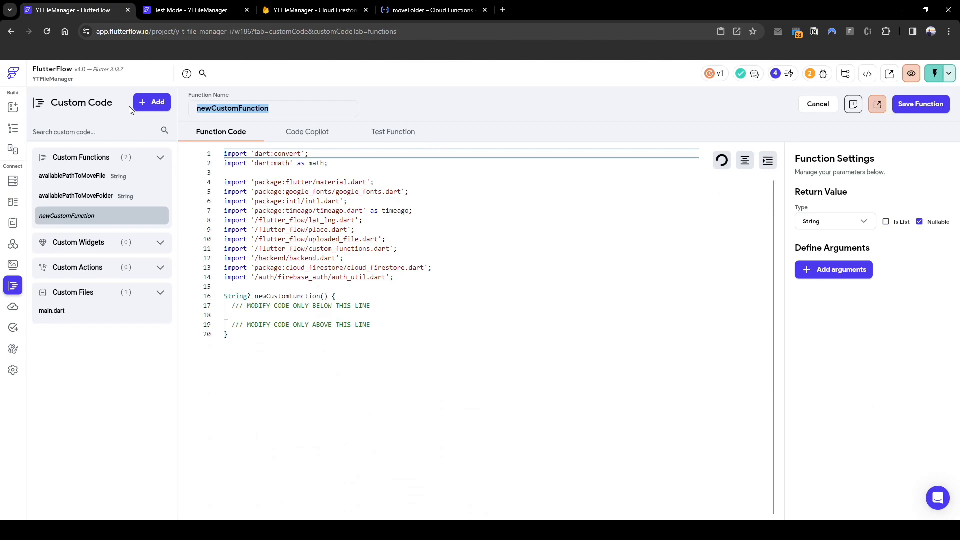
text(fileManagerBreadcrumb)
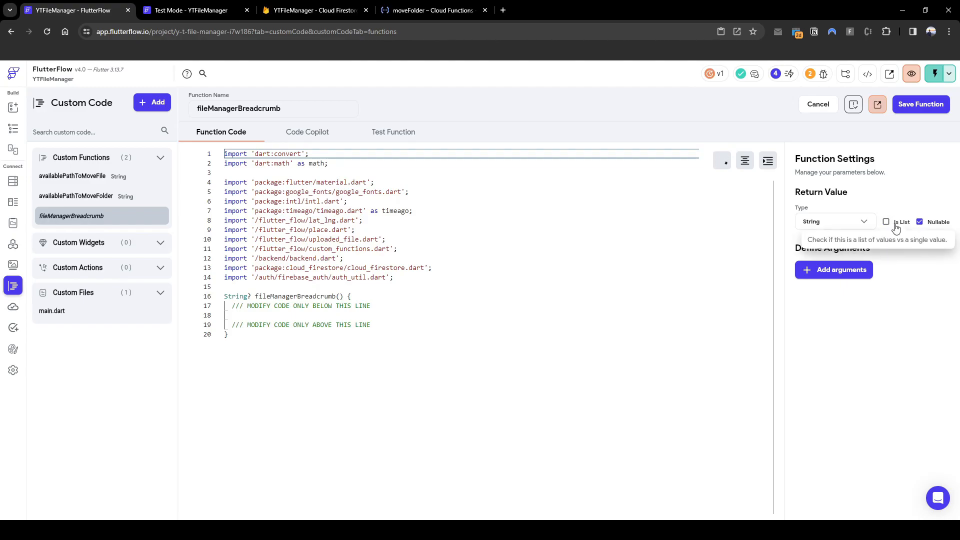
click(884, 222)
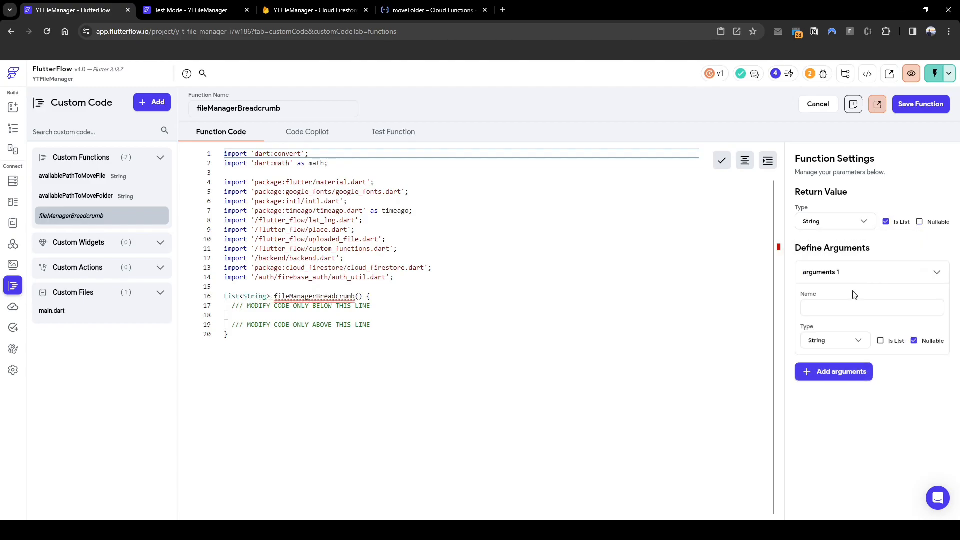
text(parent)
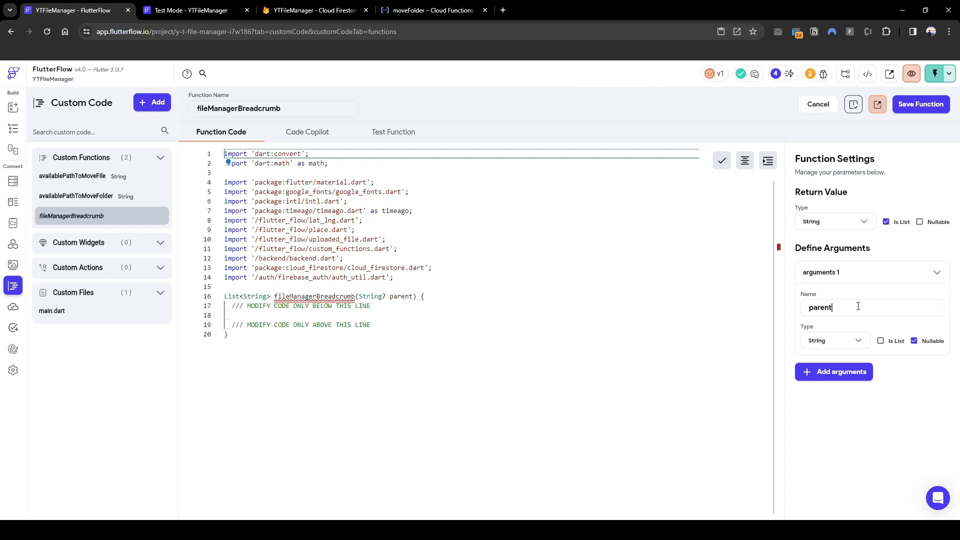
text(P)
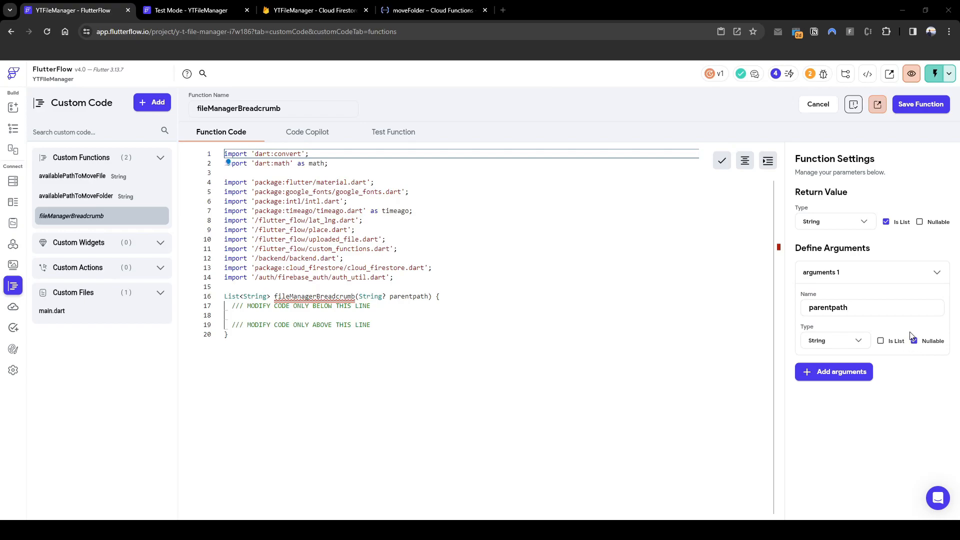
click(869, 307)
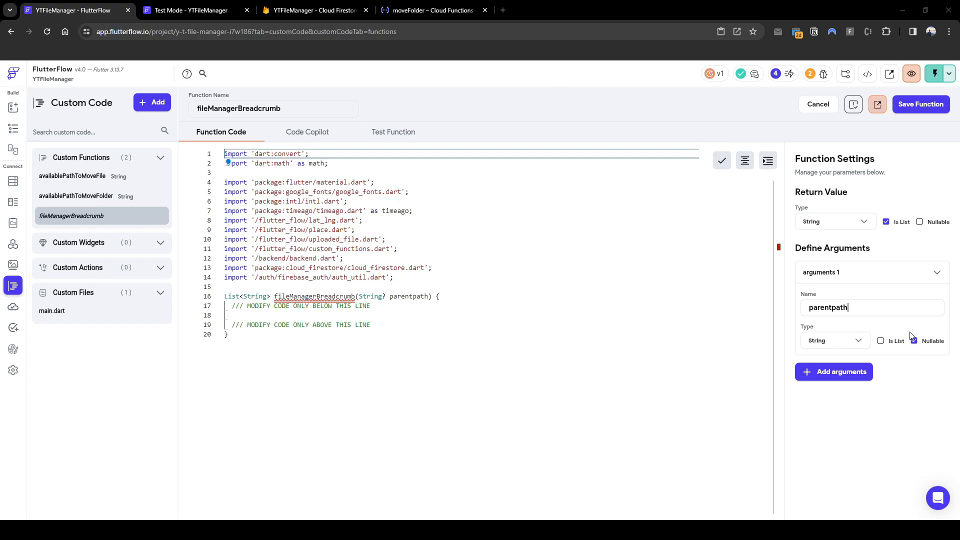
click(913, 340)
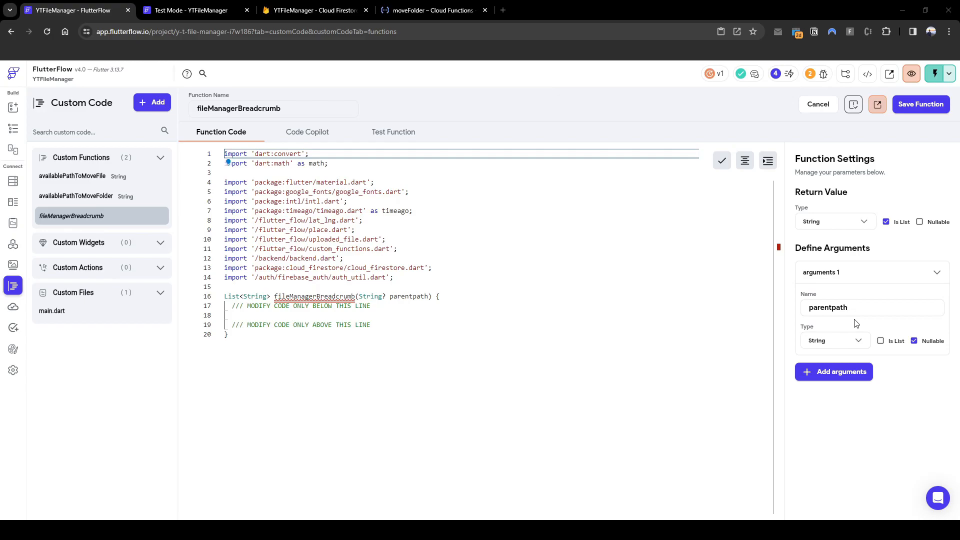
mouse_move(838, 329)
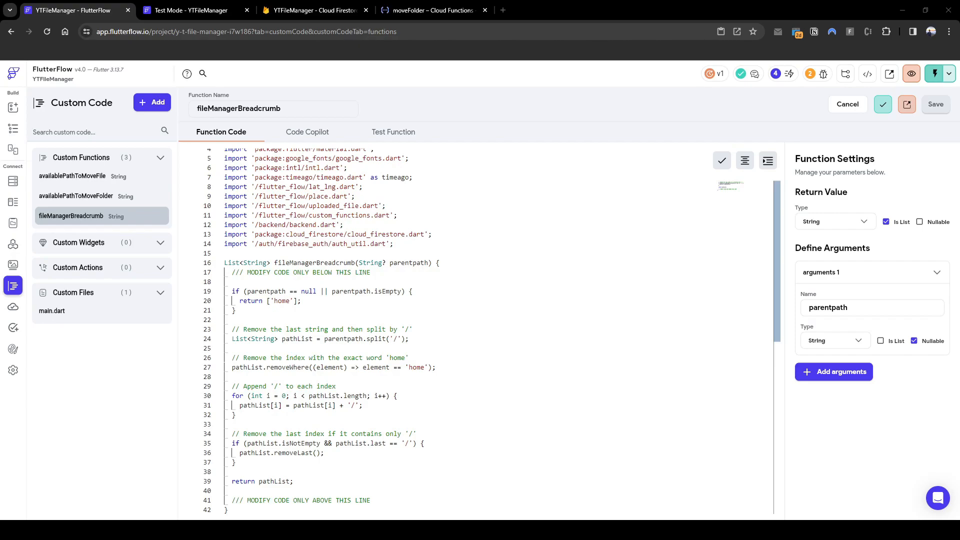
mouse_move(386, 433)
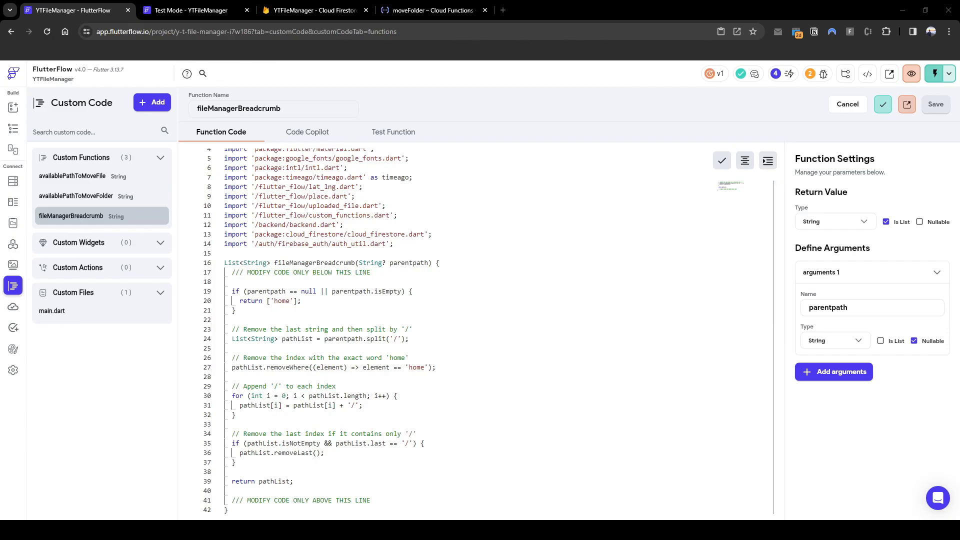
Review the function's Test #1 setup, then return to the FileManager page editor
click(394, 132)
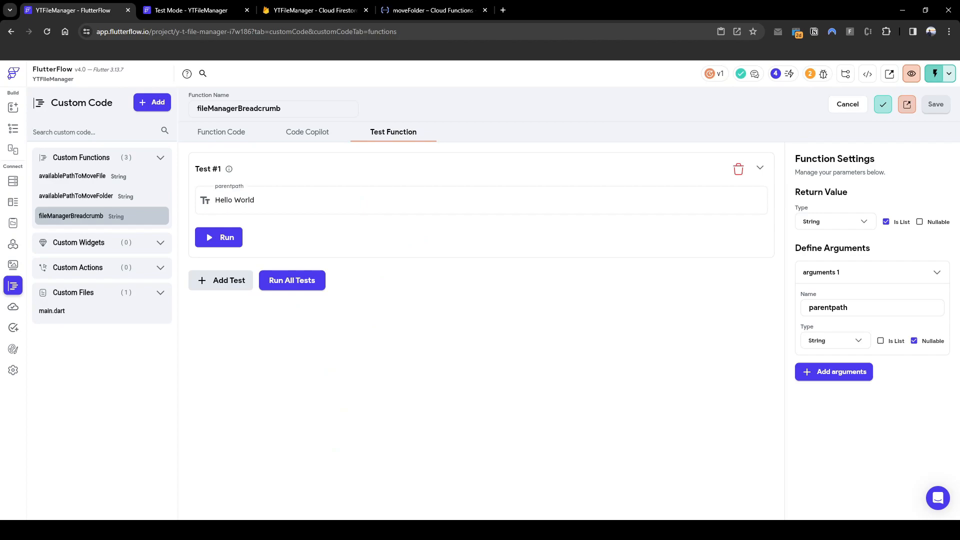
click(219, 238)
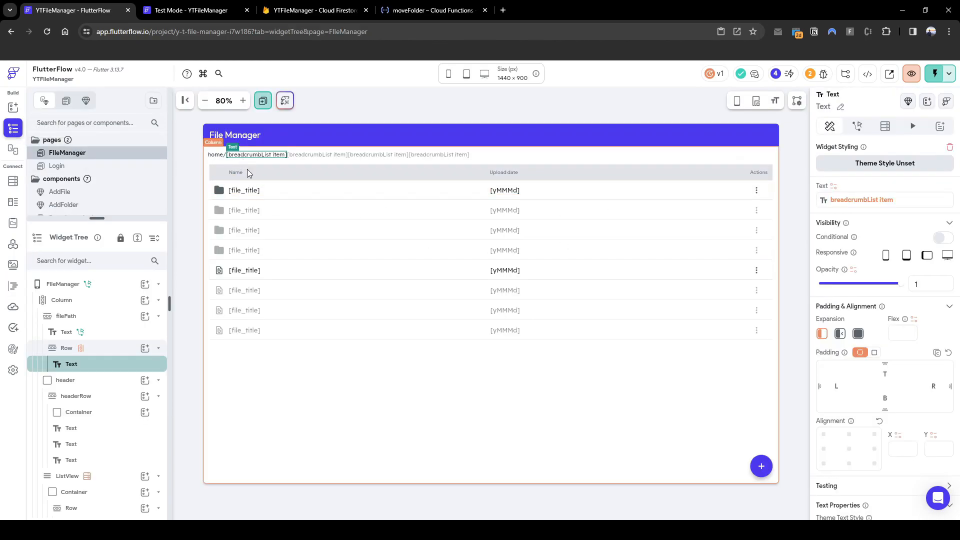
Add a second double-tap action on the file title that updates the breadcrumb page state
click(244, 190)
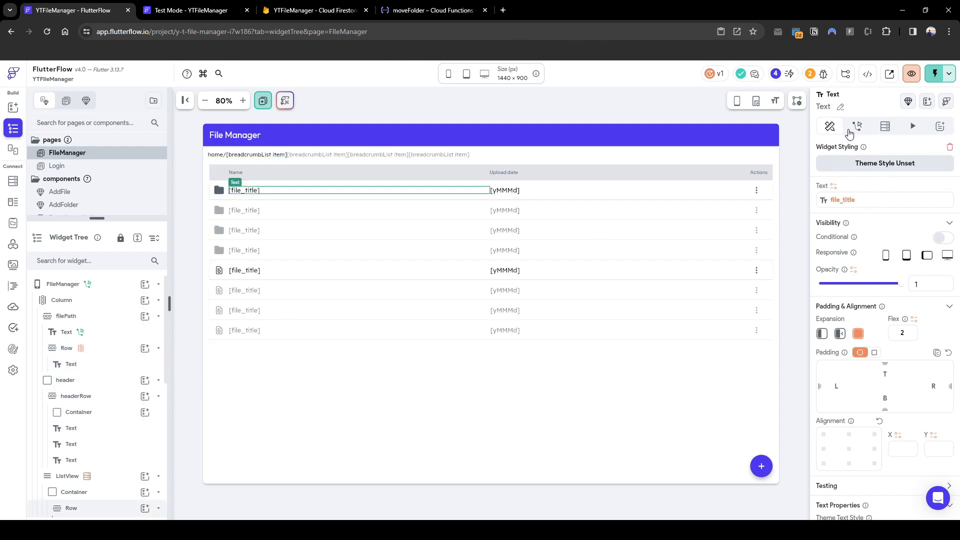
click(857, 126)
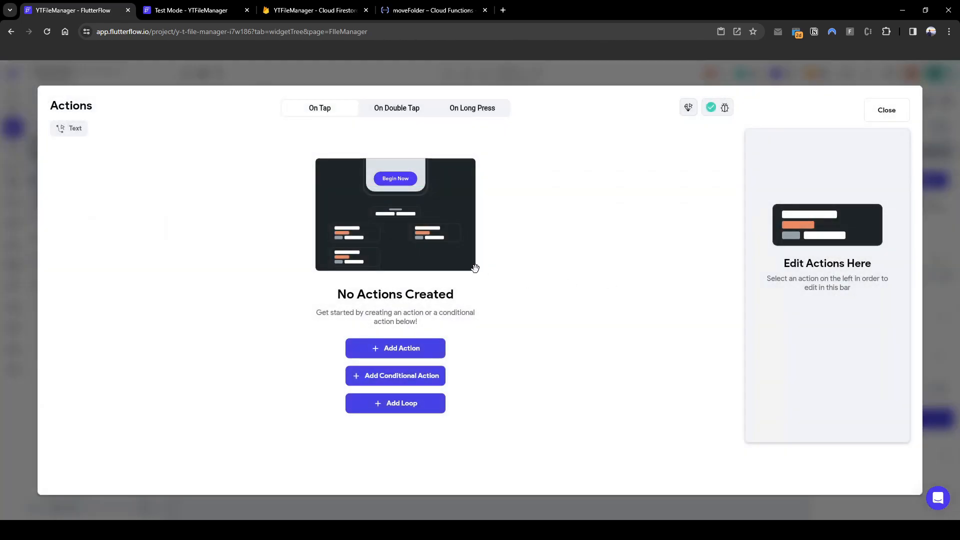
click(396, 108)
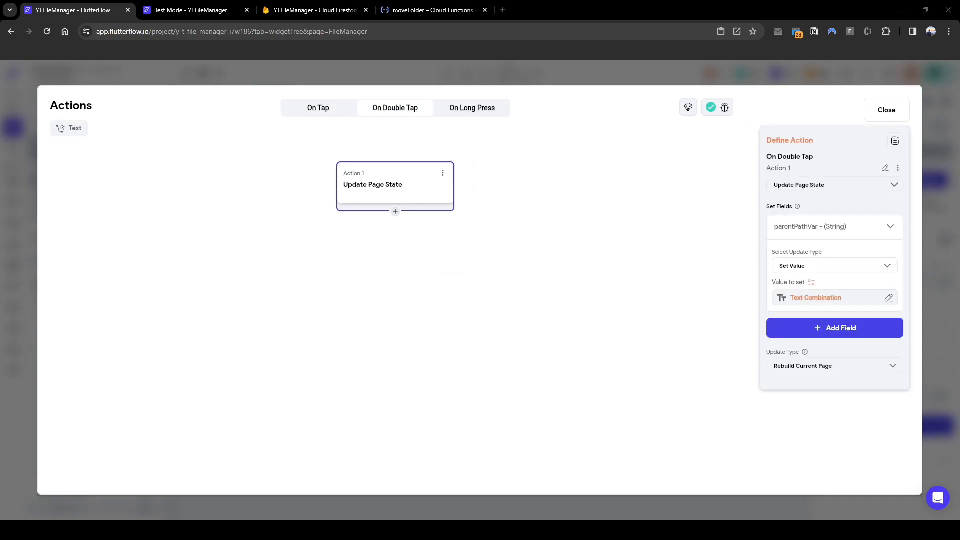
mouse_move(375, 217)
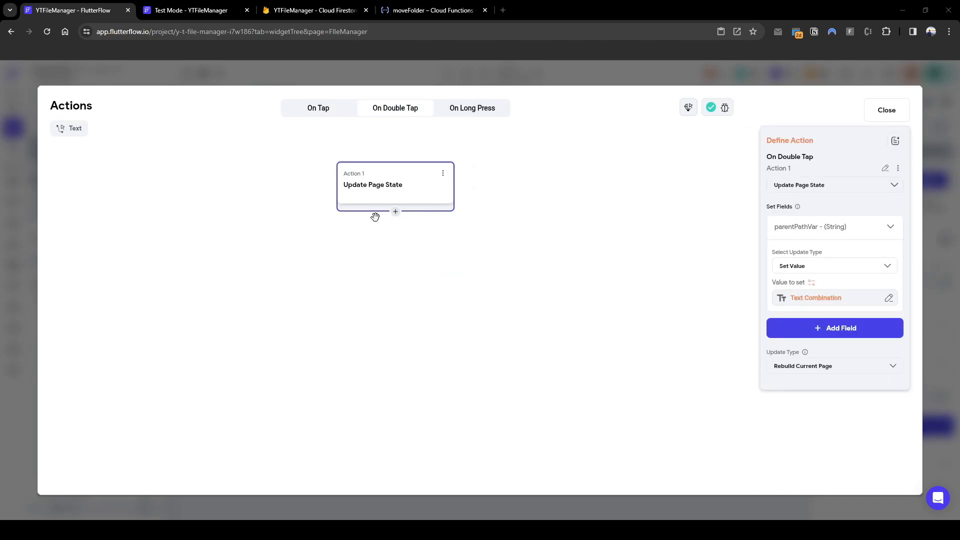
click(395, 211)
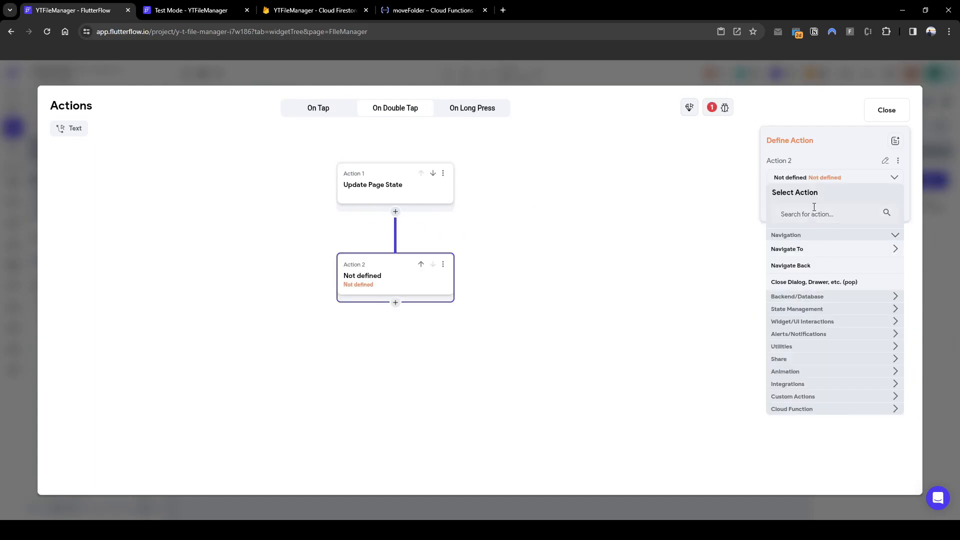
text(update)
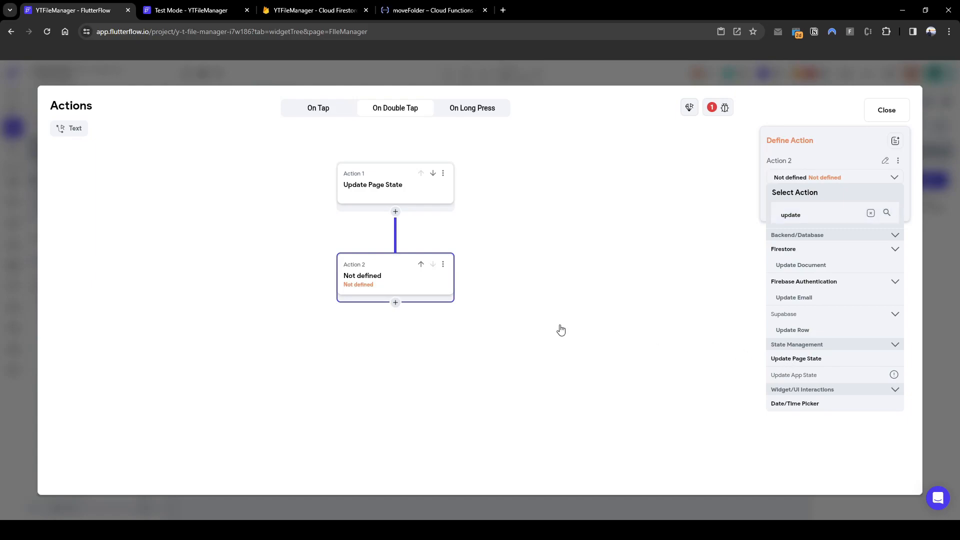
click(796, 358)
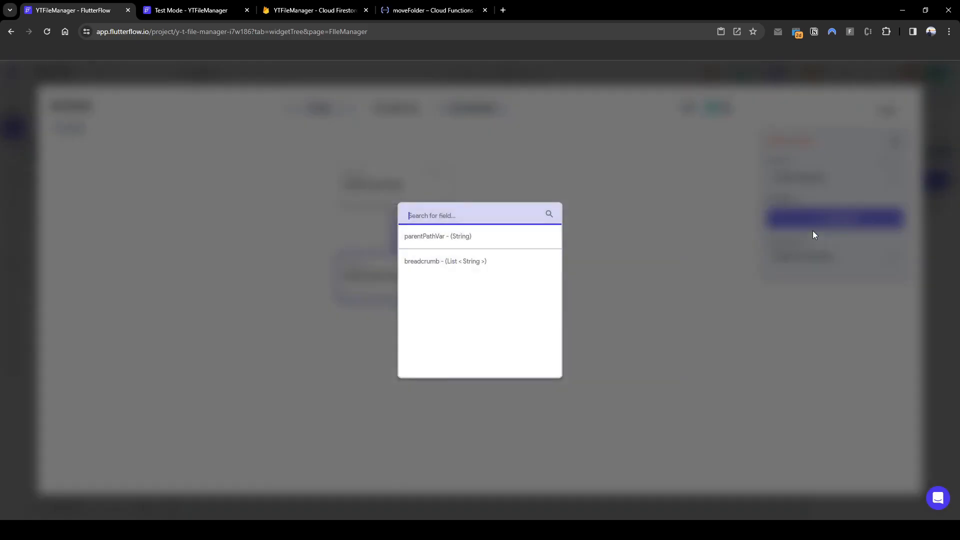
click(445, 261)
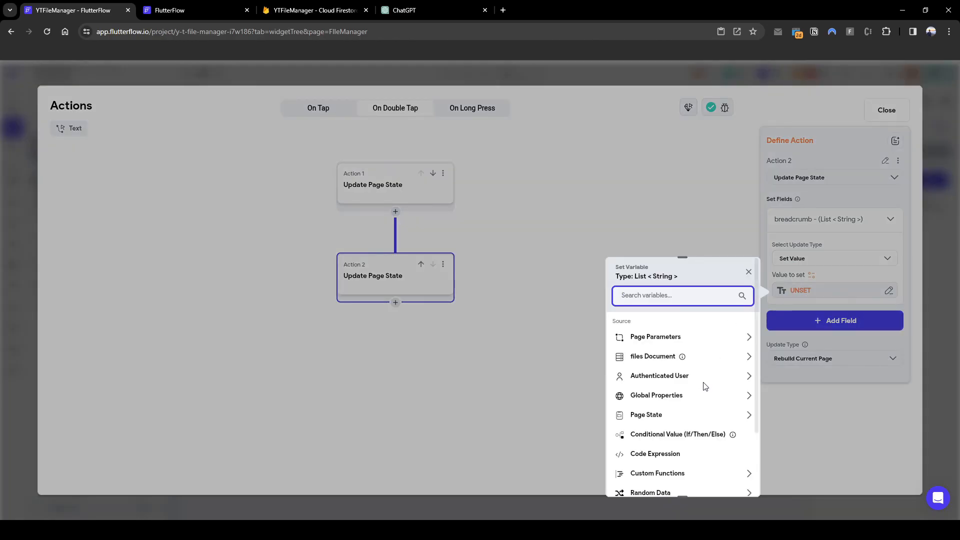
Set its value to fileManagerBreadcrumb with parentpath as Combine Text of two parts and confirm
text(custom)
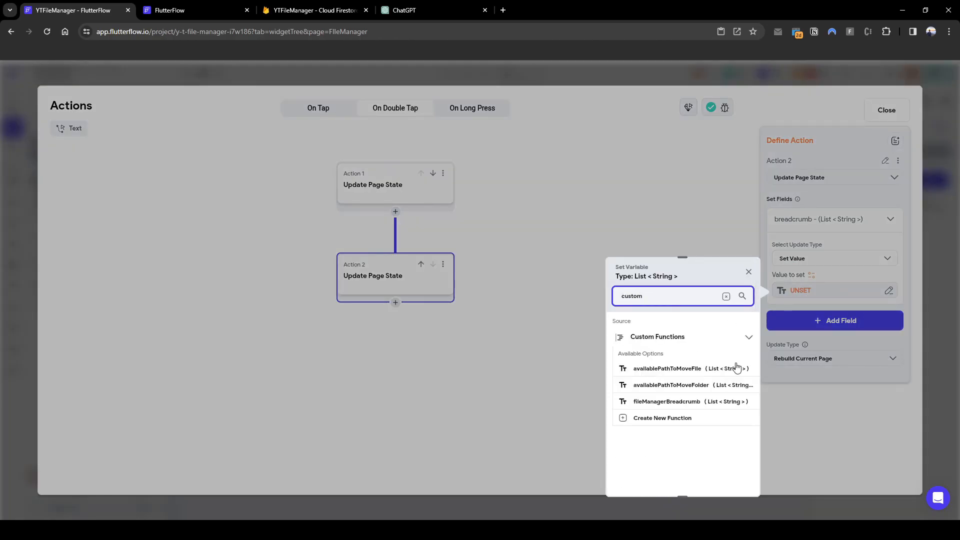
click(667, 401)
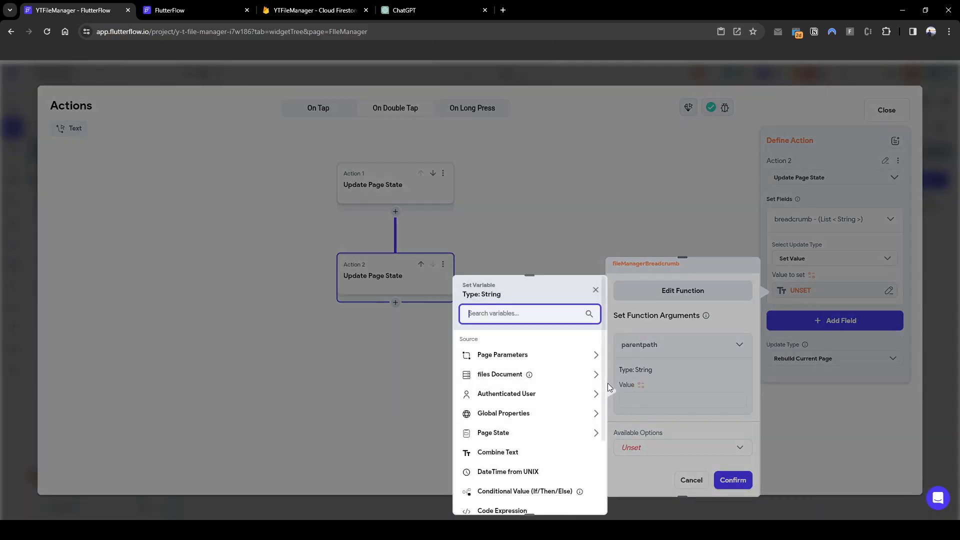
click(498, 452)
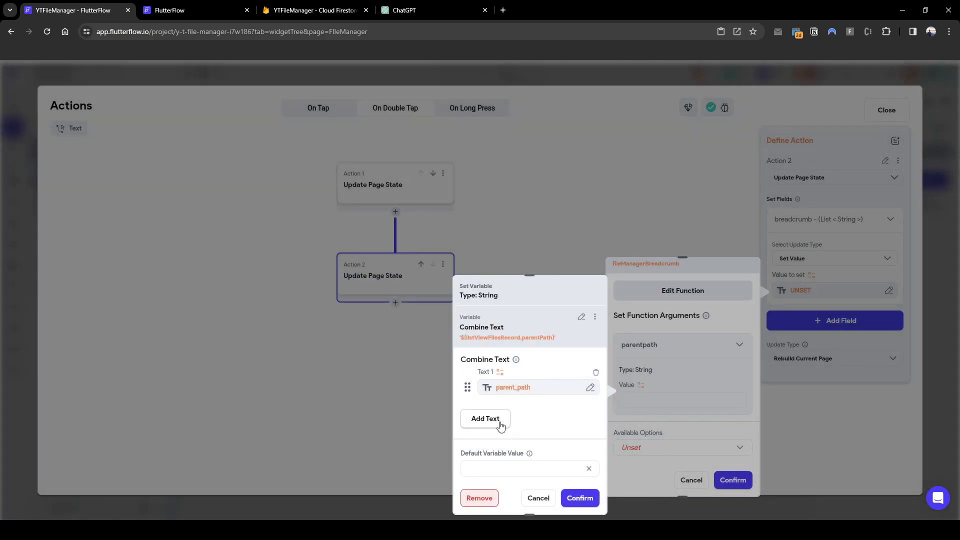
click(485, 419)
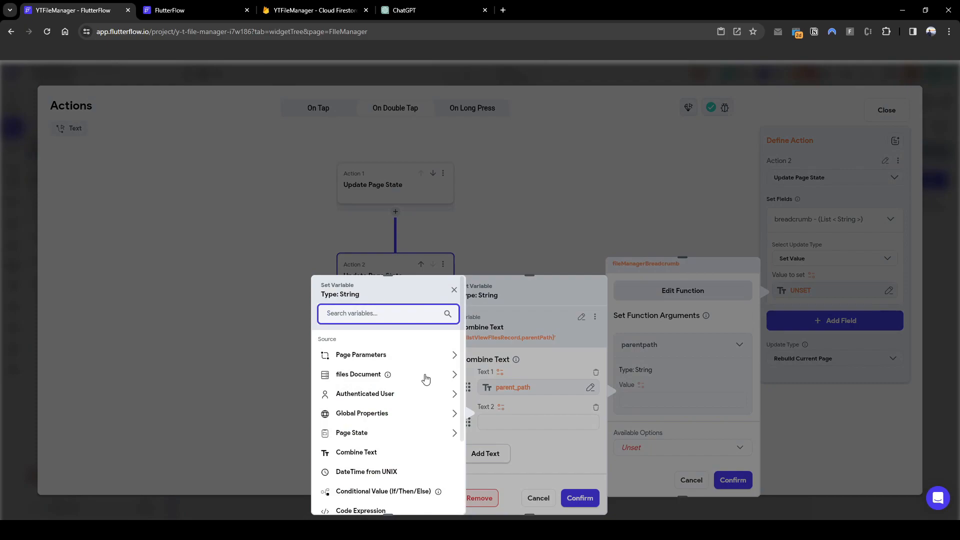
click(358, 374)
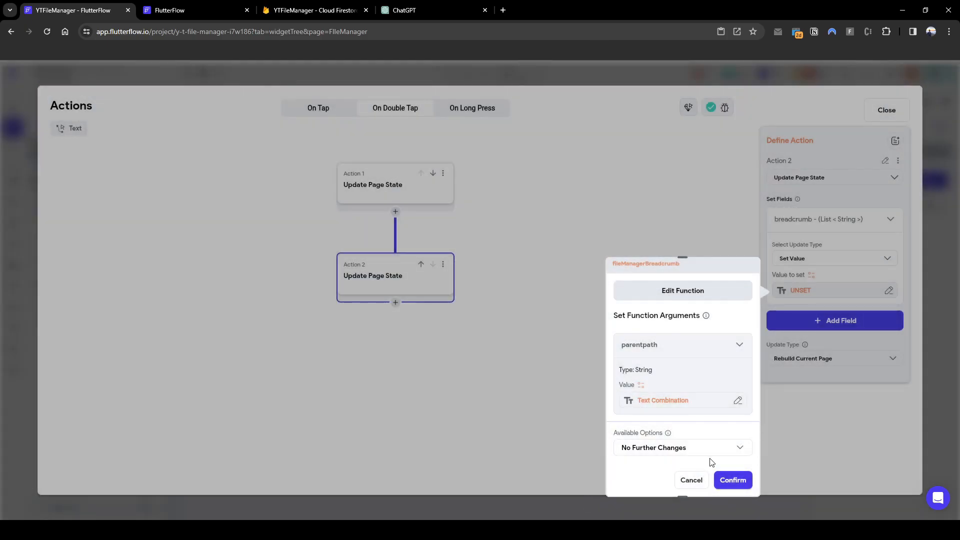
click(732, 480)
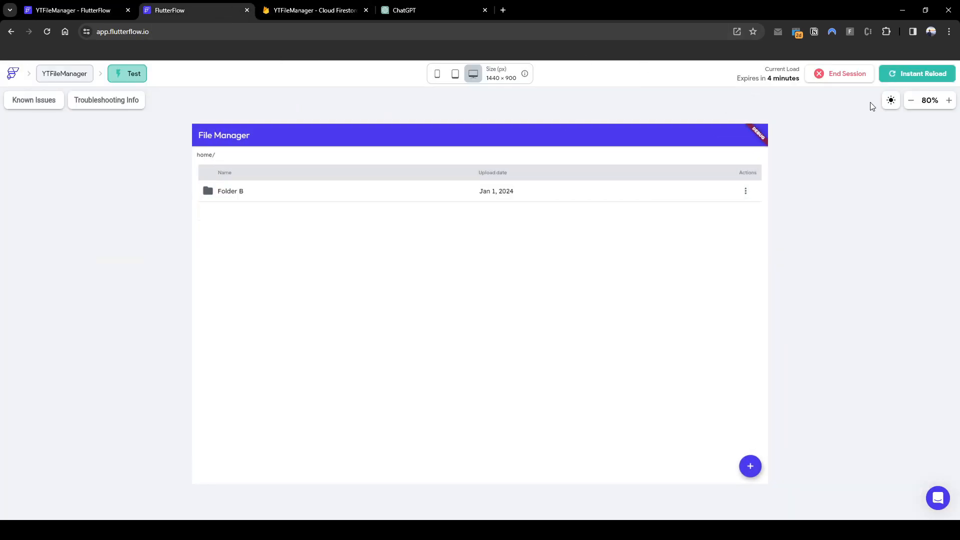
Drill into Folder B and its nested Folder B so the breadcrumb reads home/Folder B/Folder A UPDATED/Folder B/, then return to the editor
click(916, 73)
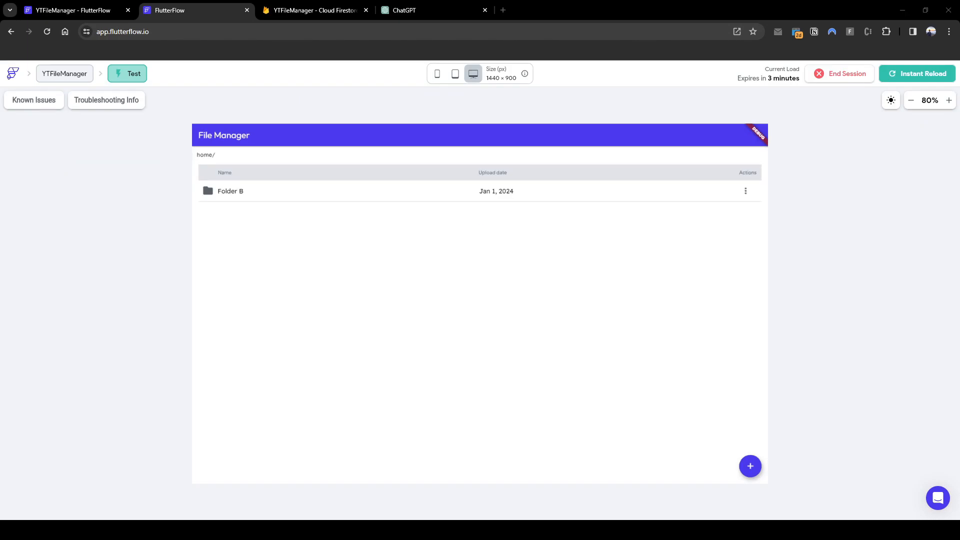
click(230, 191)
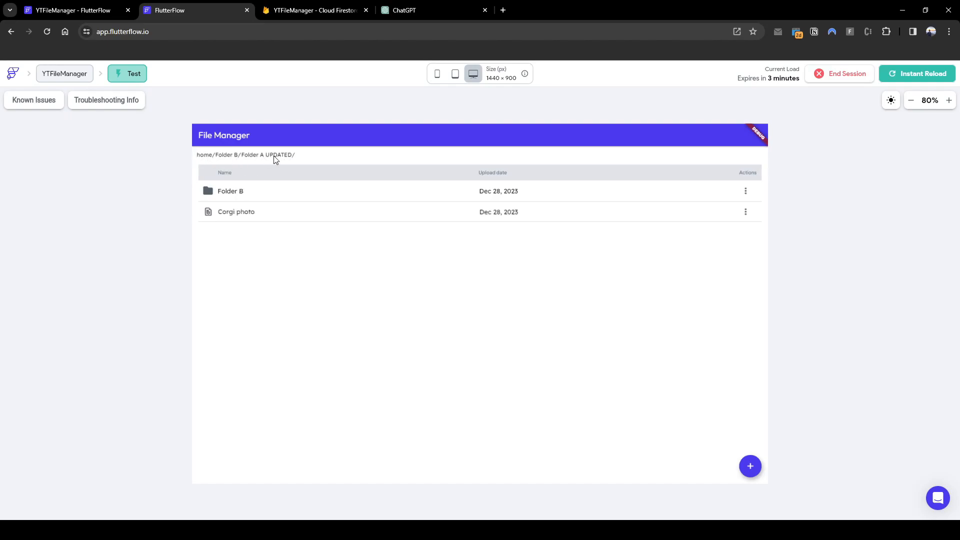
mouse_move(202, 159)
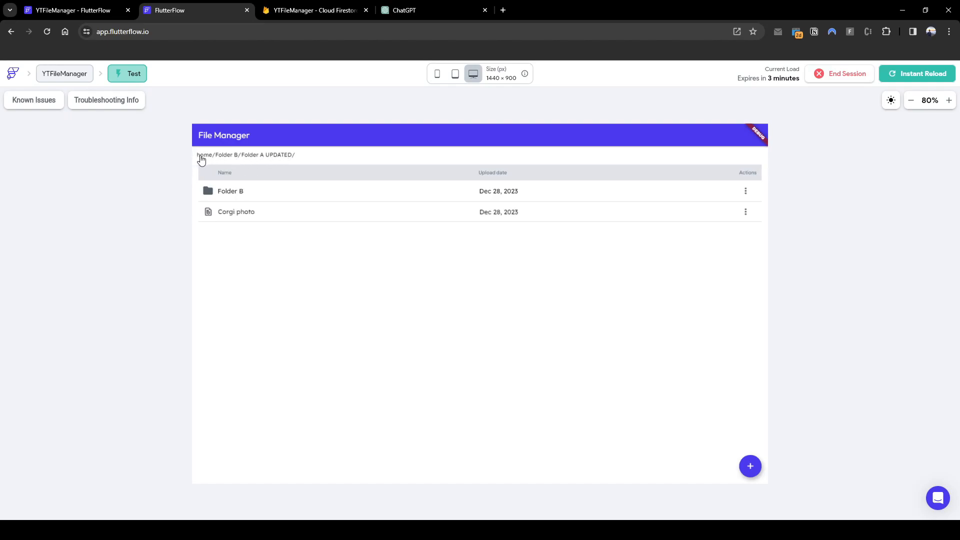
mouse_move(251, 163)
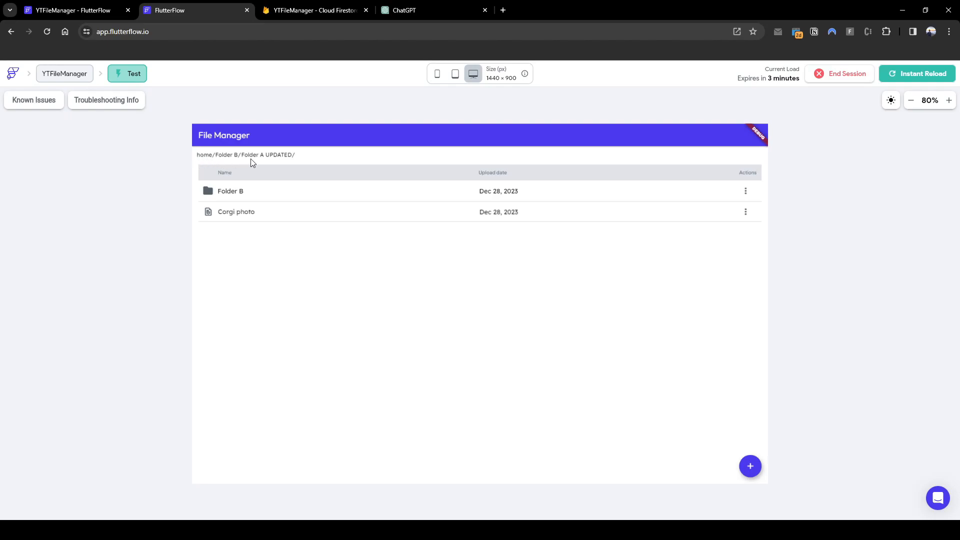
mouse_move(228, 160)
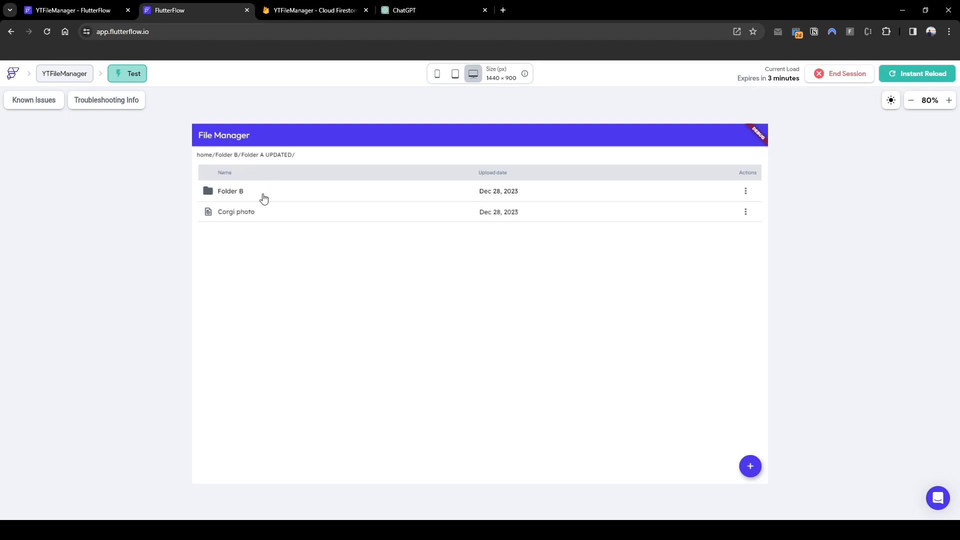
click(231, 190)
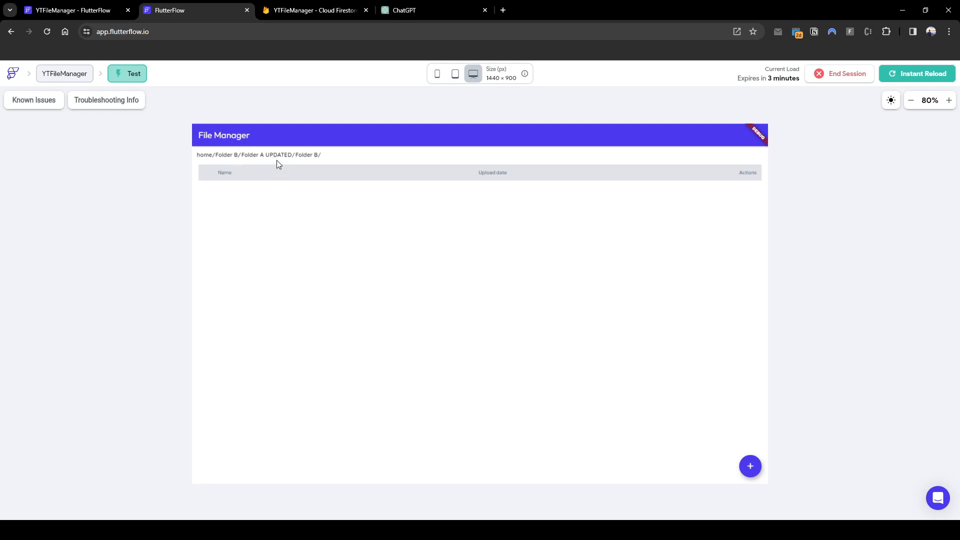
click(70, 10)
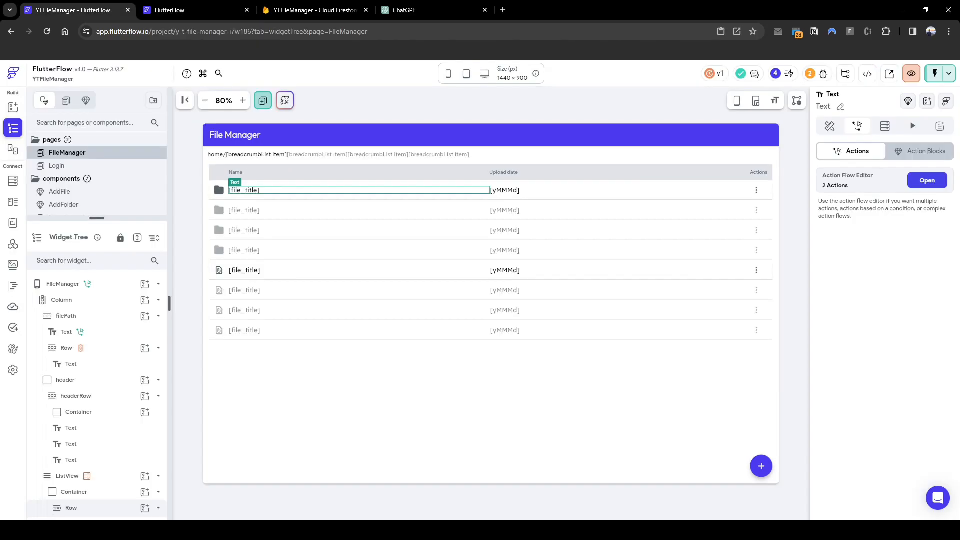
Start a new custom function named fileManagerBreadcrumbClicked in the project's Custom Code
click(63, 283)
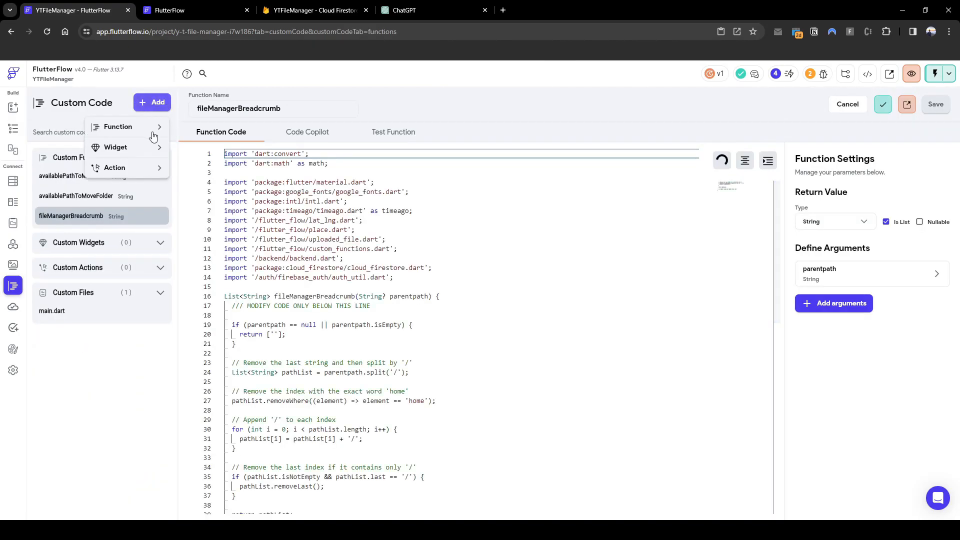
click(118, 127)
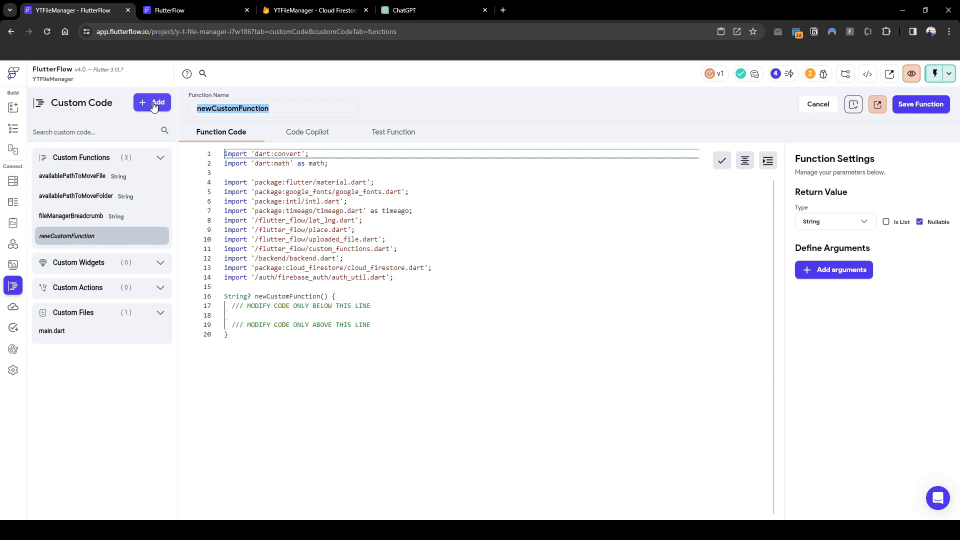
text(file)
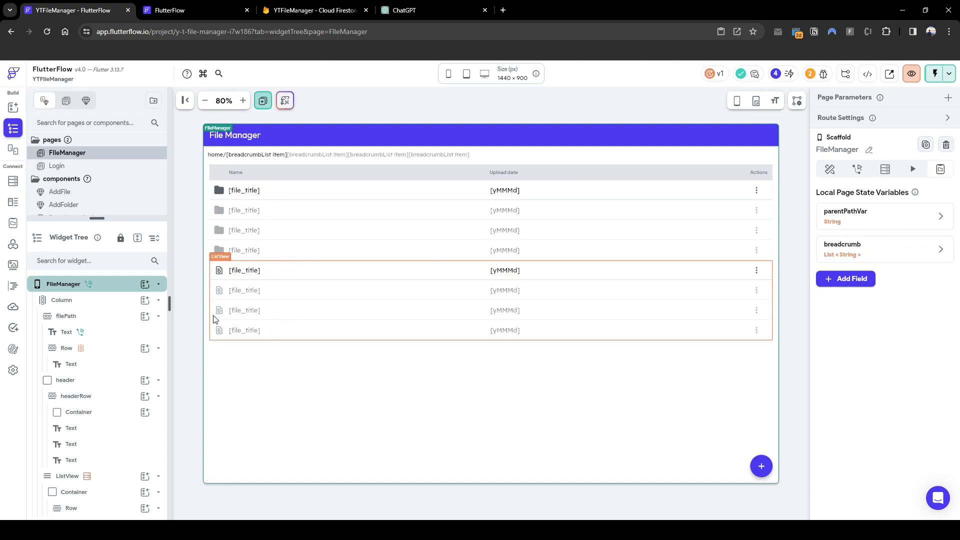
click(61, 299)
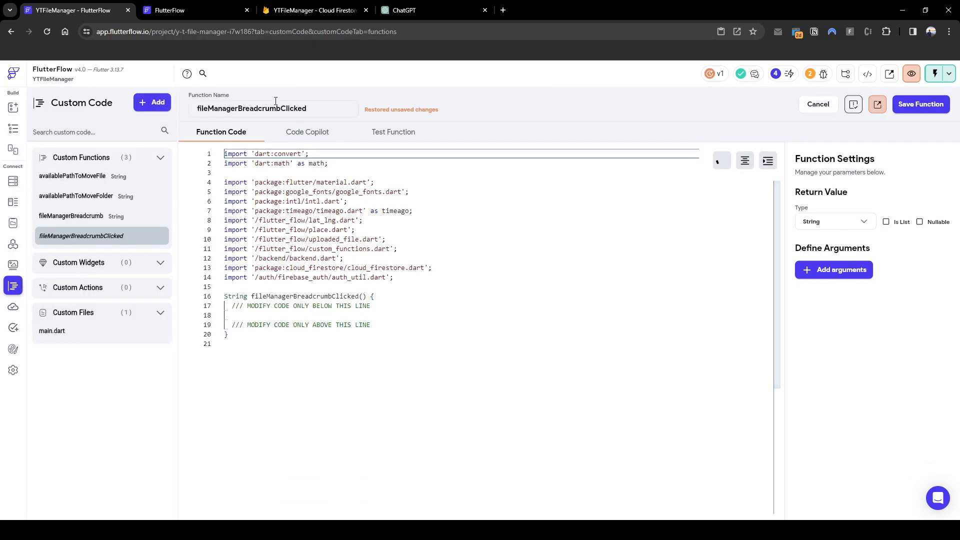
Give the function arguments folderName as List<String> and index as int
click(833, 269)
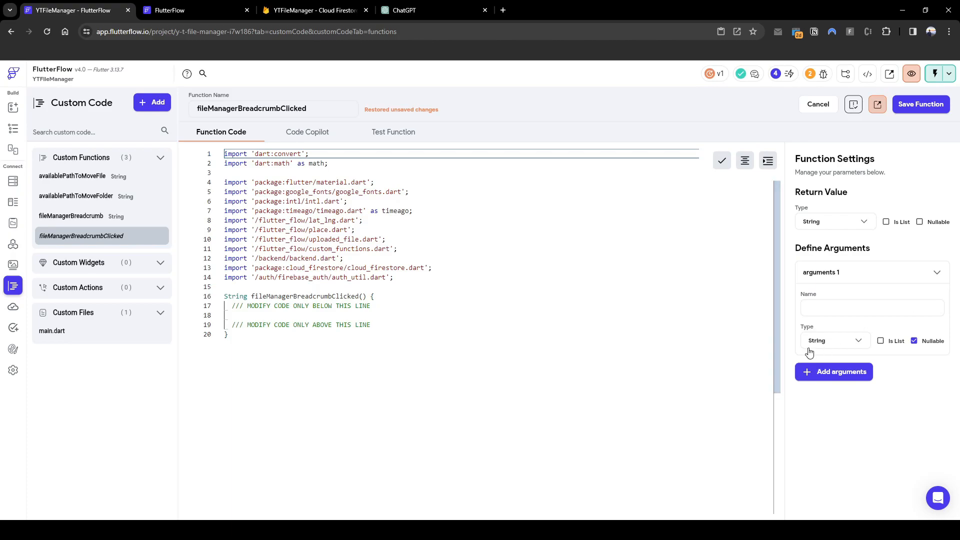
text(foldern)
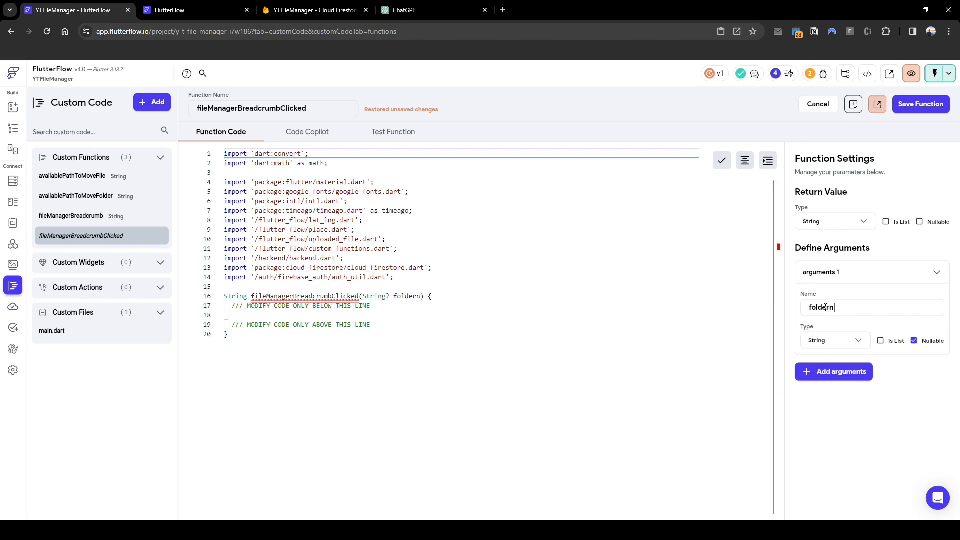
click(880, 341)
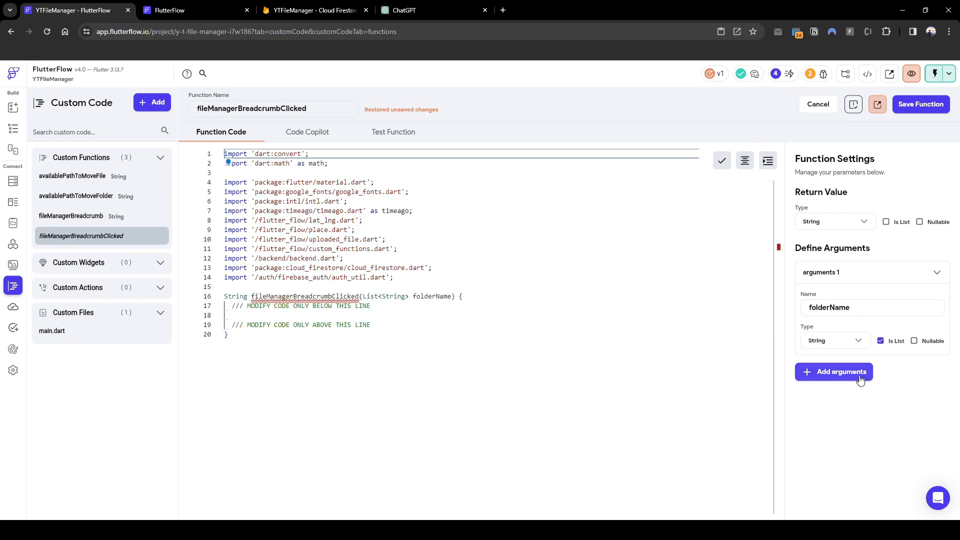
click(834, 372)
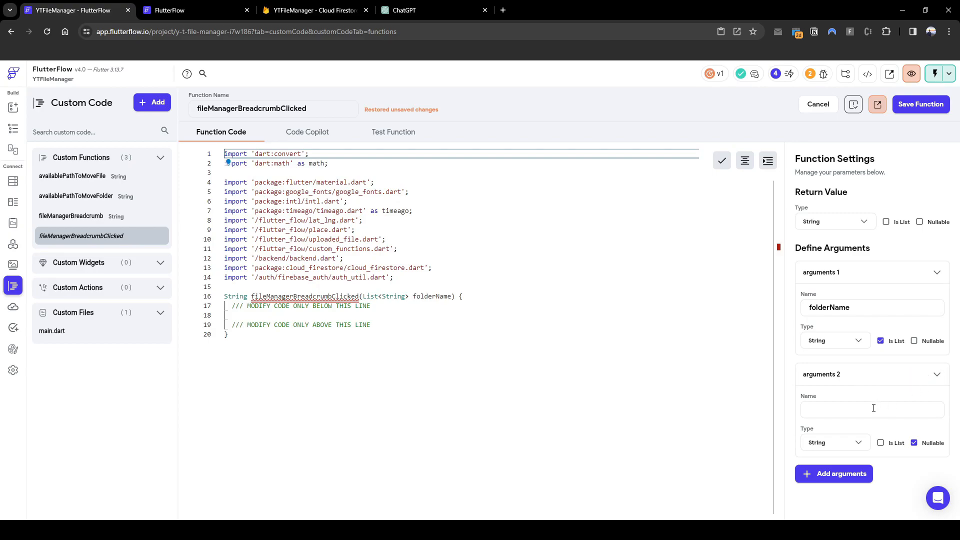
text(index)
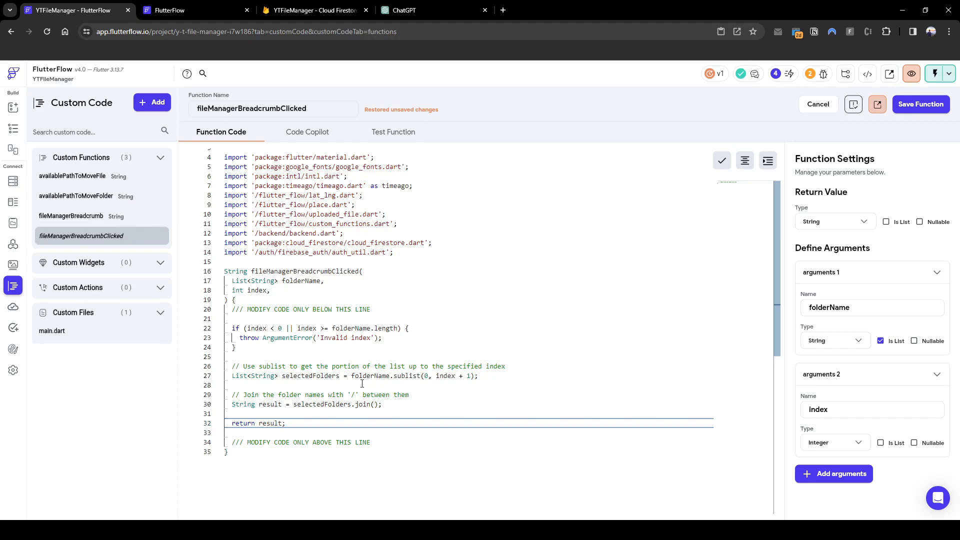
Flip between the running test app and the function code to check the draft
click(196, 10)
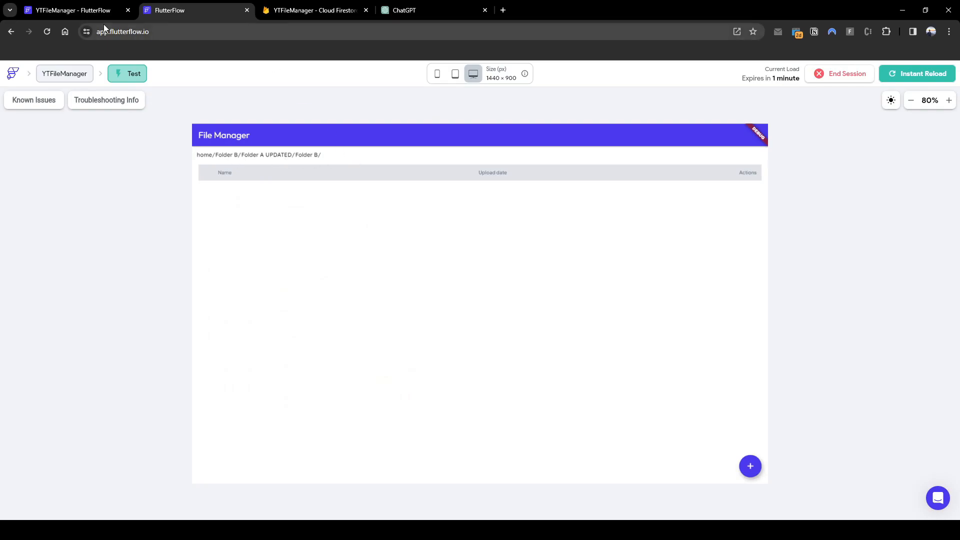
click(70, 10)
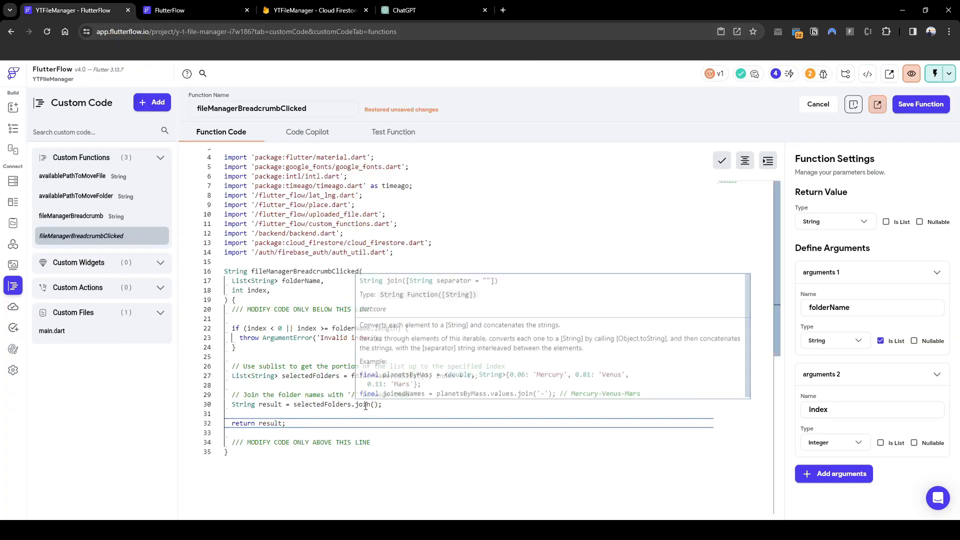
click(196, 10)
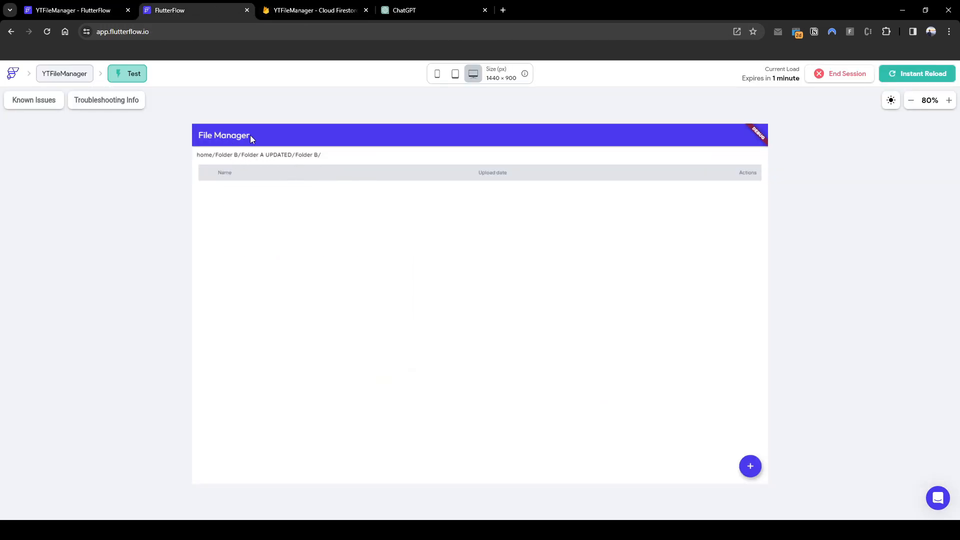
mouse_move(280, 160)
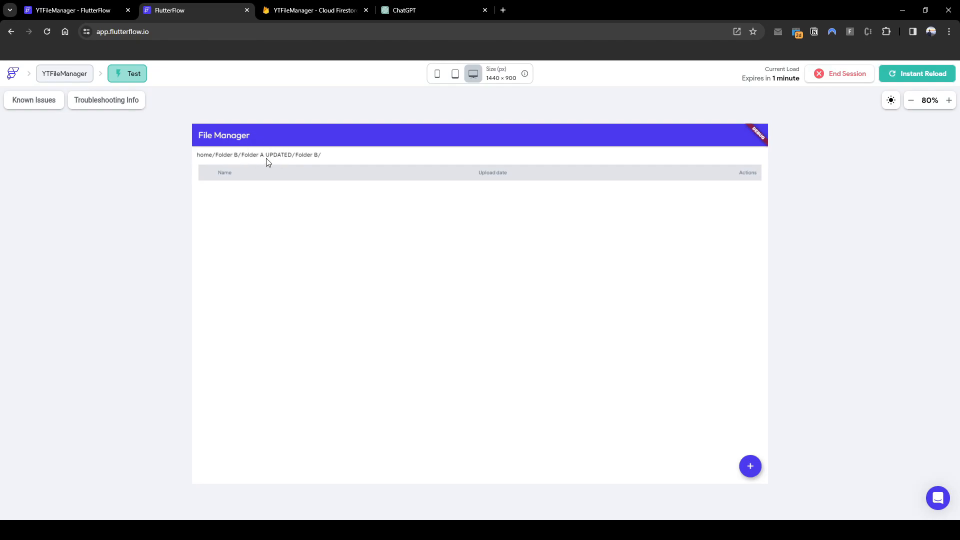
mouse_move(214, 165)
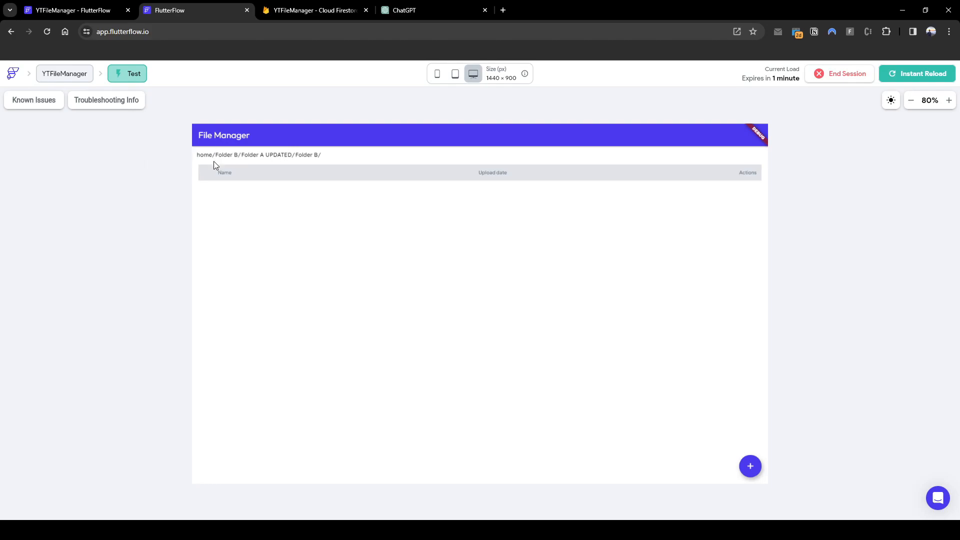
mouse_move(212, 162)
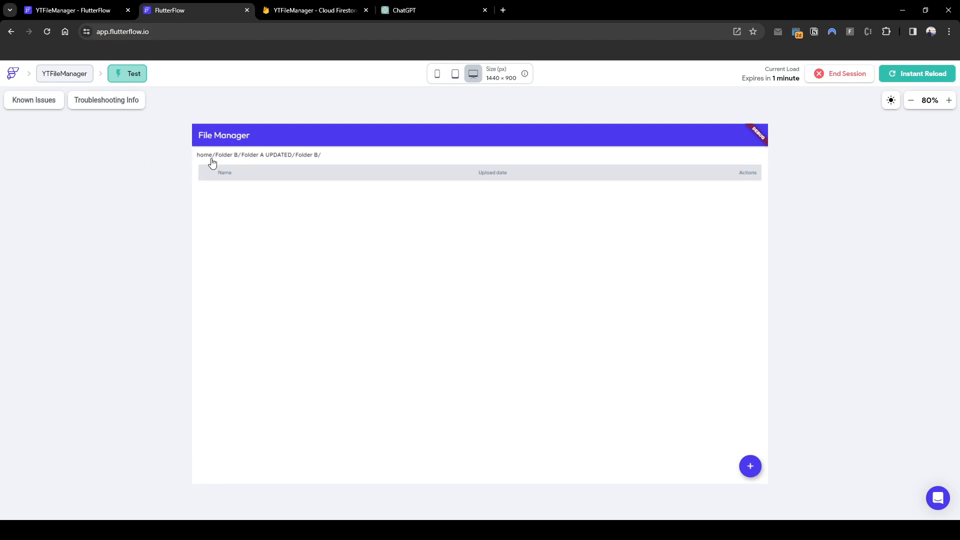
mouse_move(232, 163)
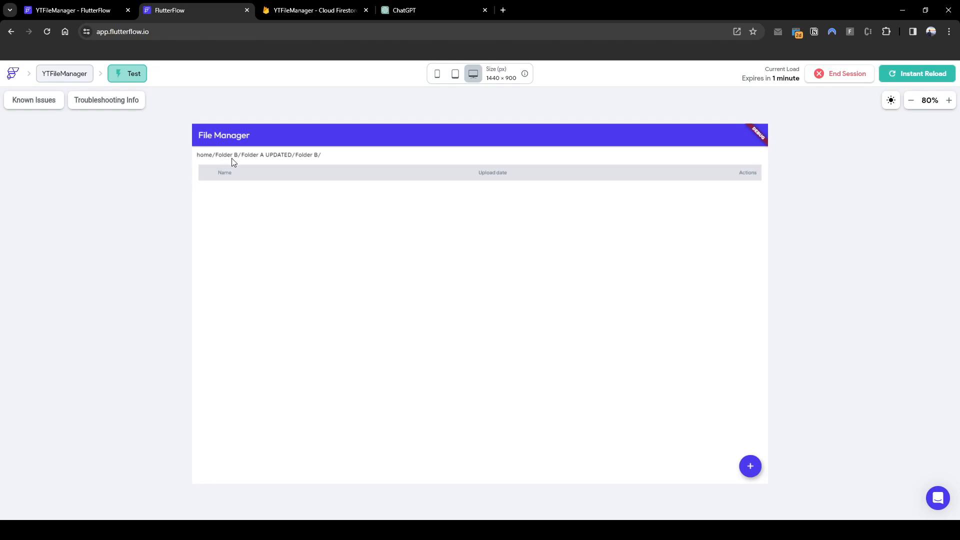
mouse_move(290, 166)
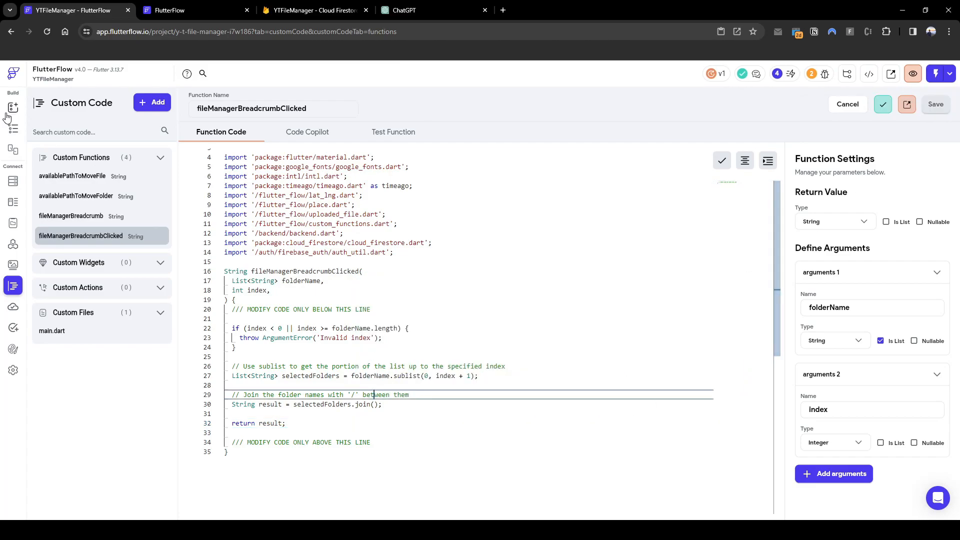
Add an On Tap Update Page State action on the breadcrumb Text targeting parentPathVar
click(12, 129)
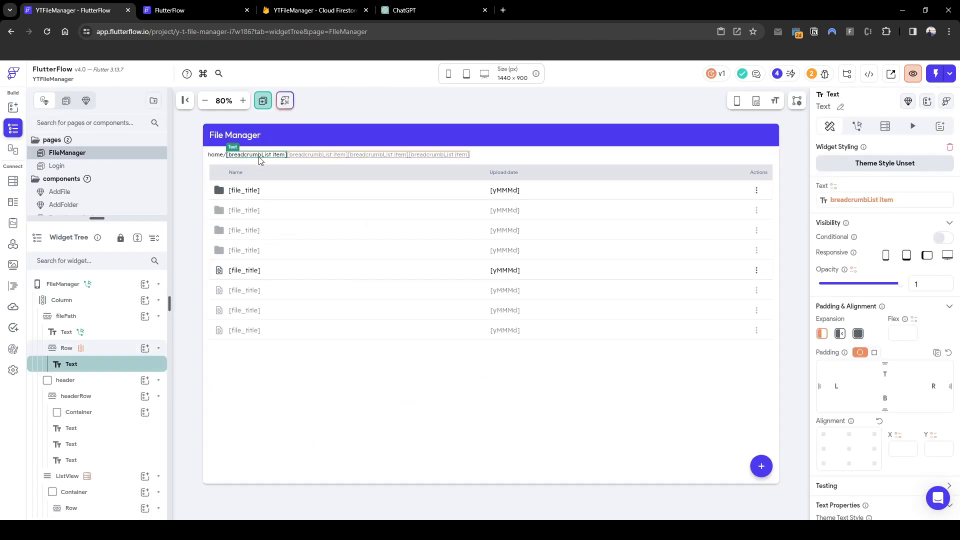
click(857, 126)
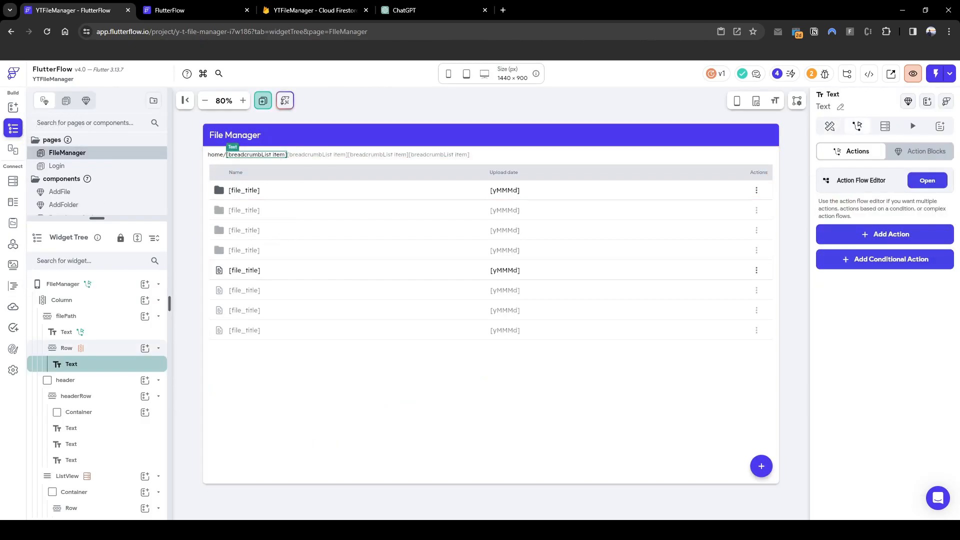
click(926, 180)
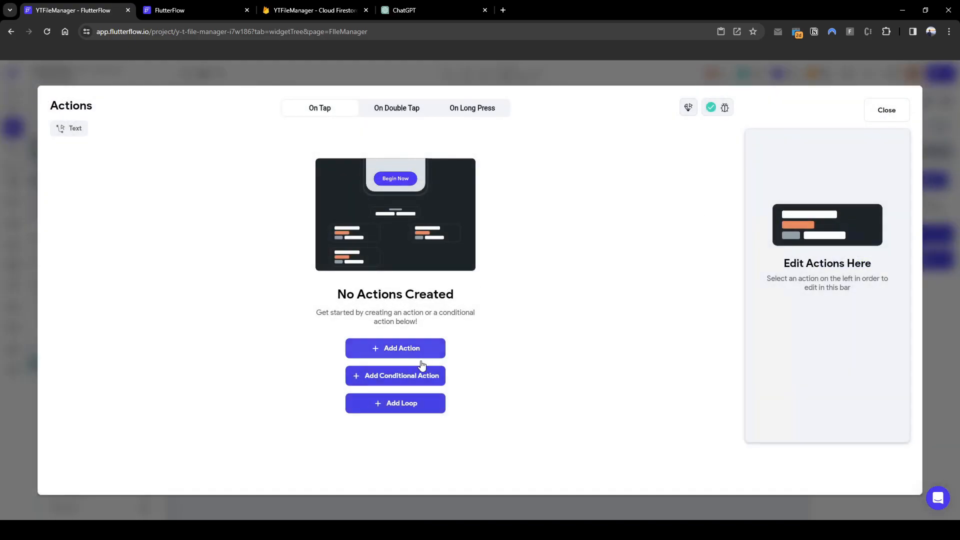
text(updat)
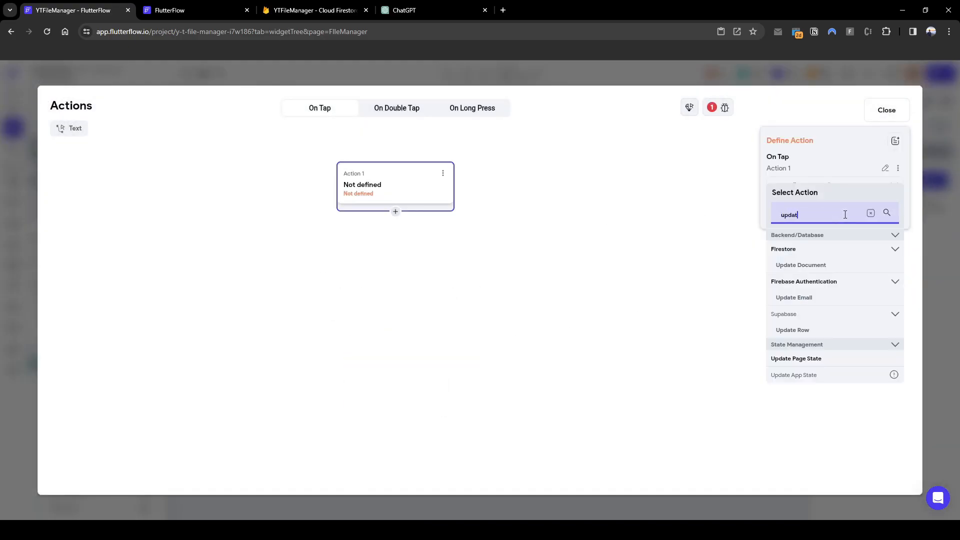
click(795, 358)
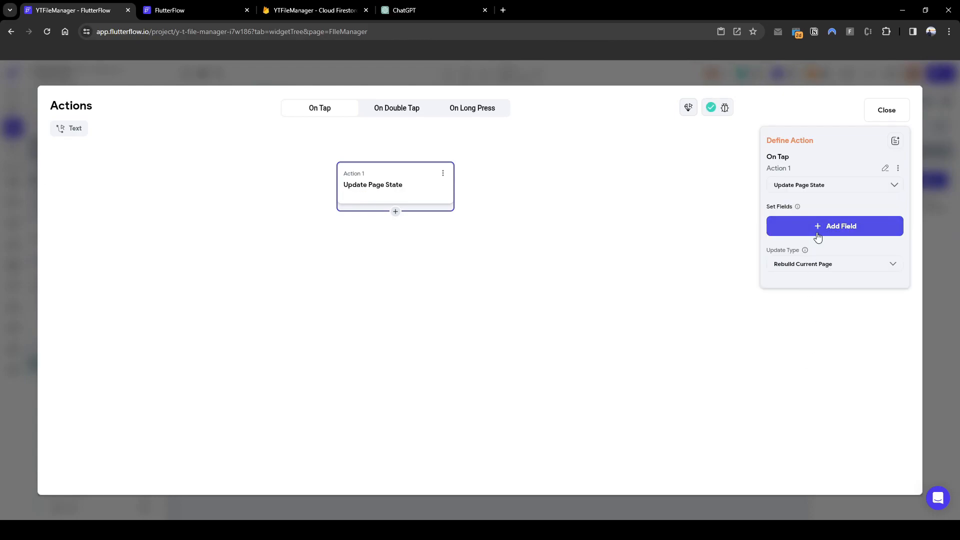
click(834, 226)
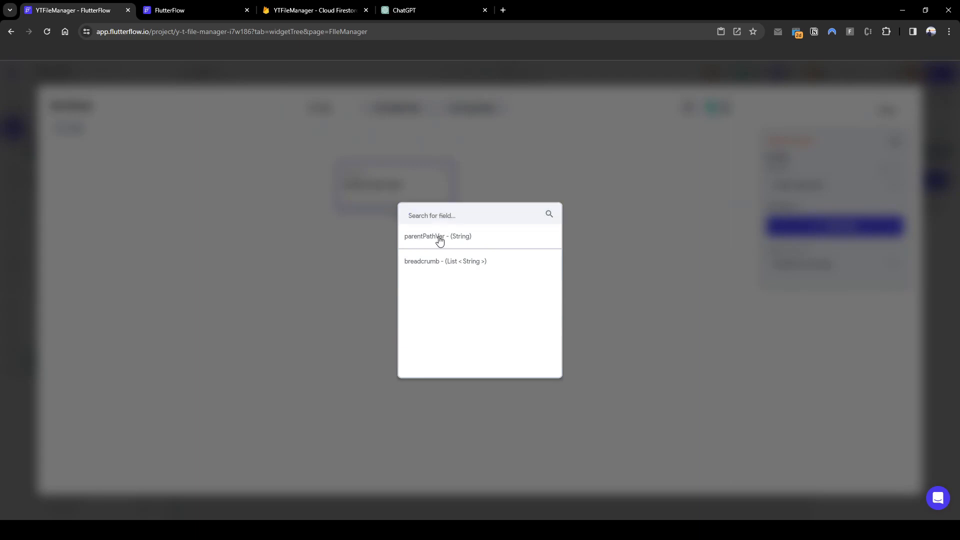
click(438, 236)
text(comb)
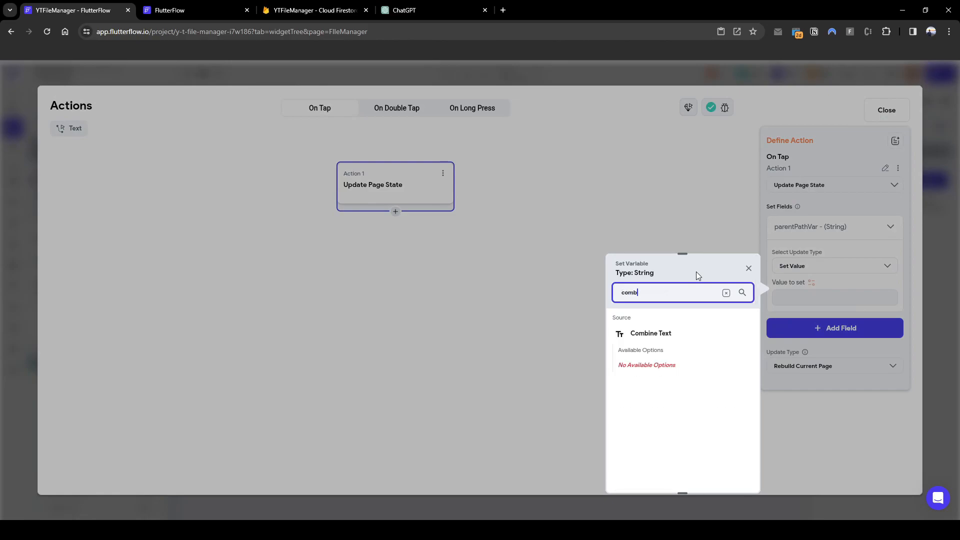
Set parentPathVar to Combine Text 'home/' + fileManagerBreadcrumbClicked(breadcrumb, item index)
click(651, 333)
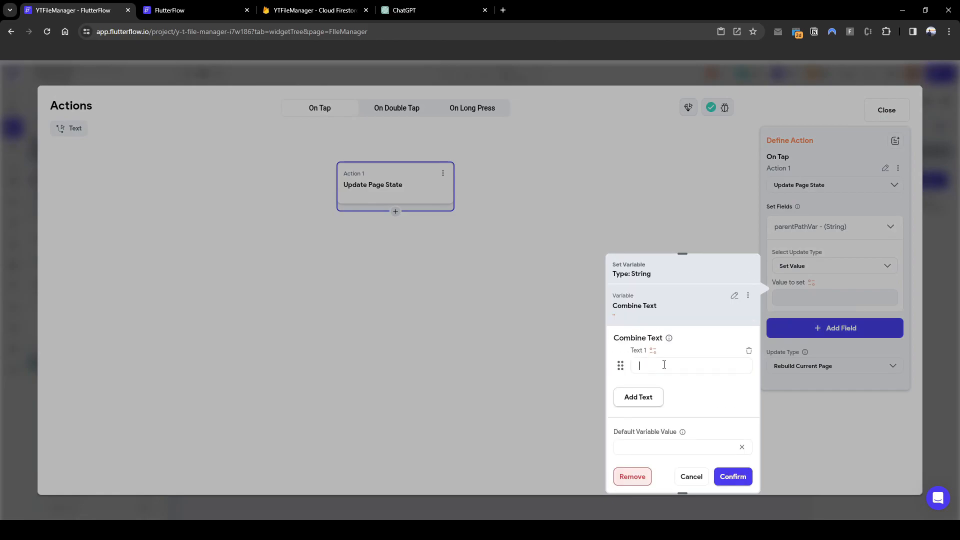
text(home/)
text(custom)
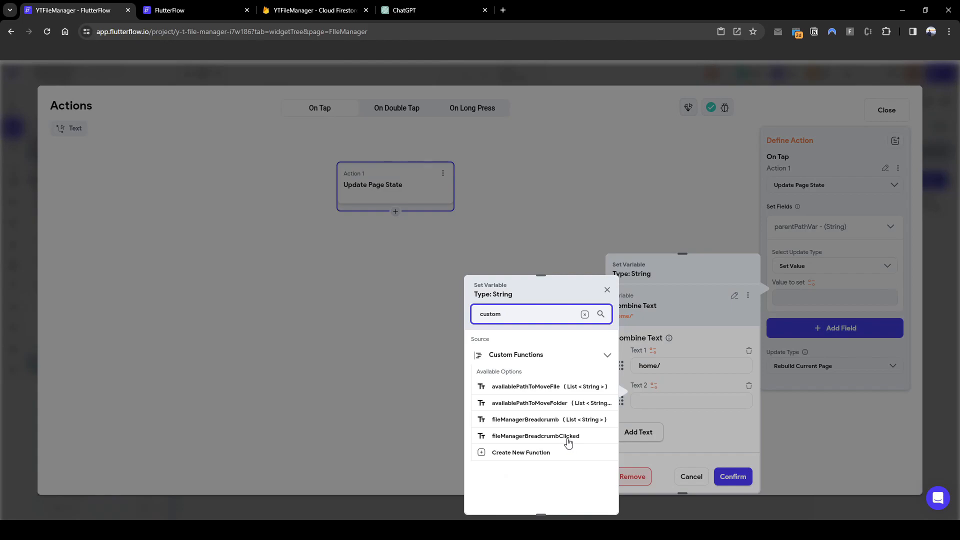
click(534, 435)
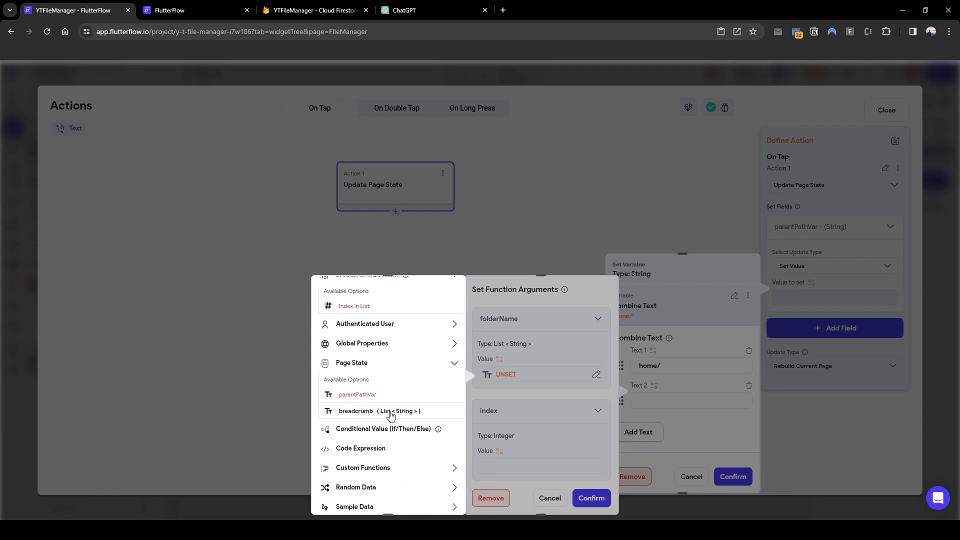
click(356, 411)
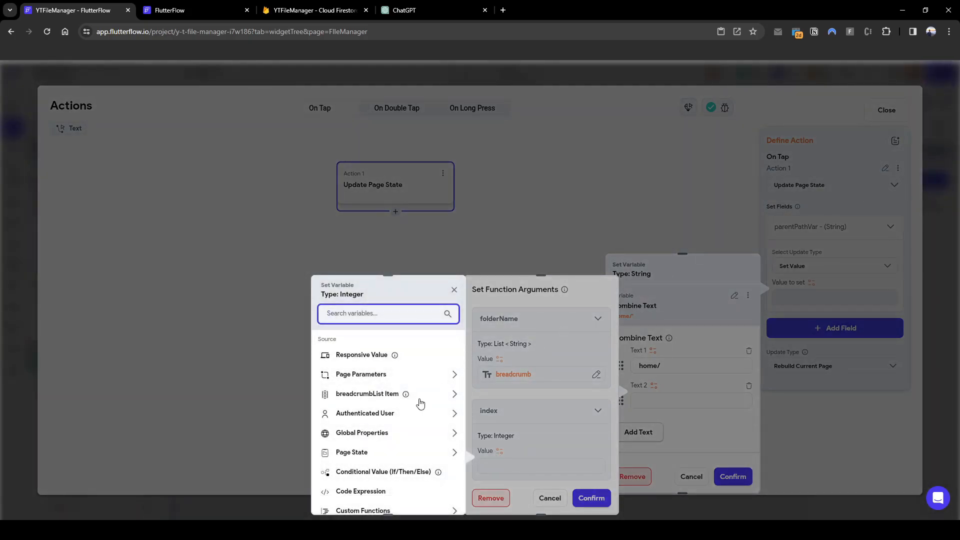
click(367, 394)
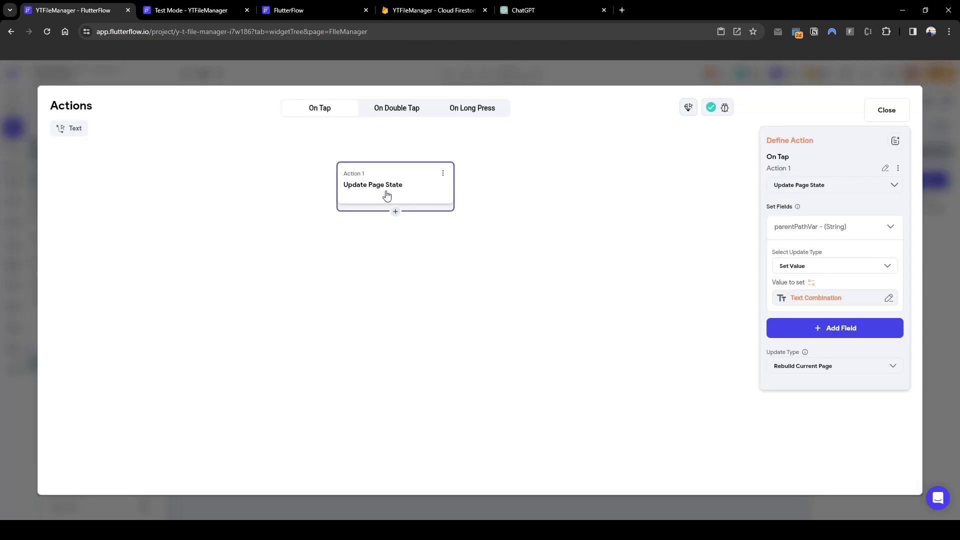
Copy the combined path variable and add a breadcrumb field to the same update action
click(314, 10)
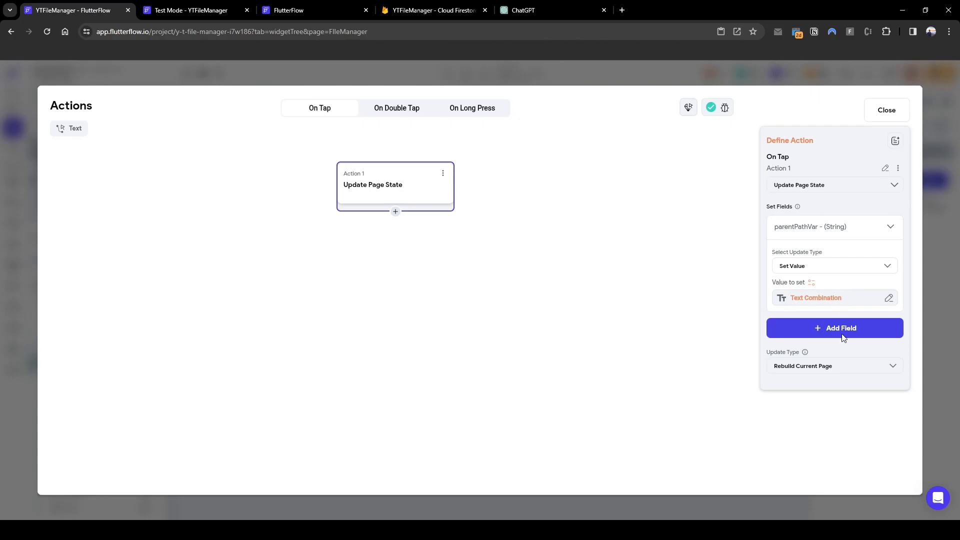
click(888, 298)
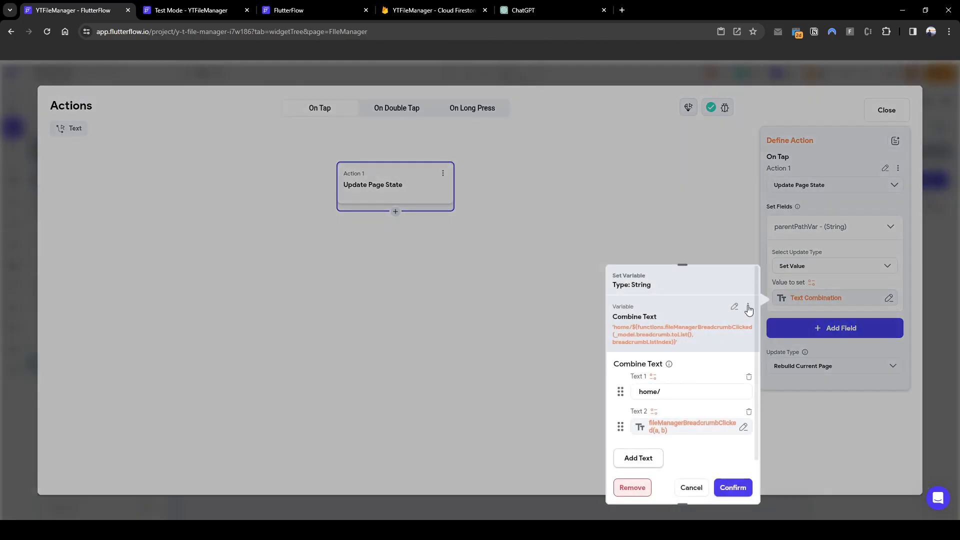
click(748, 307)
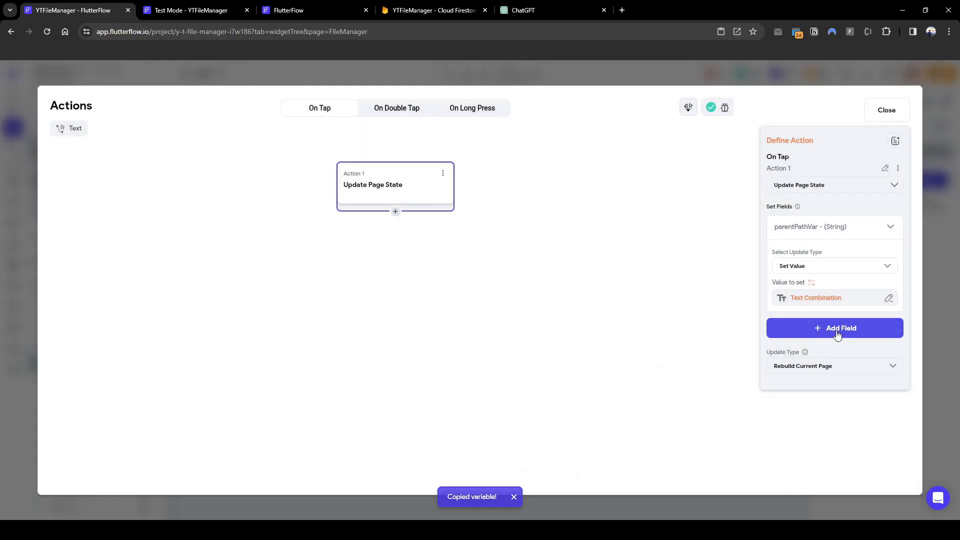
click(834, 328)
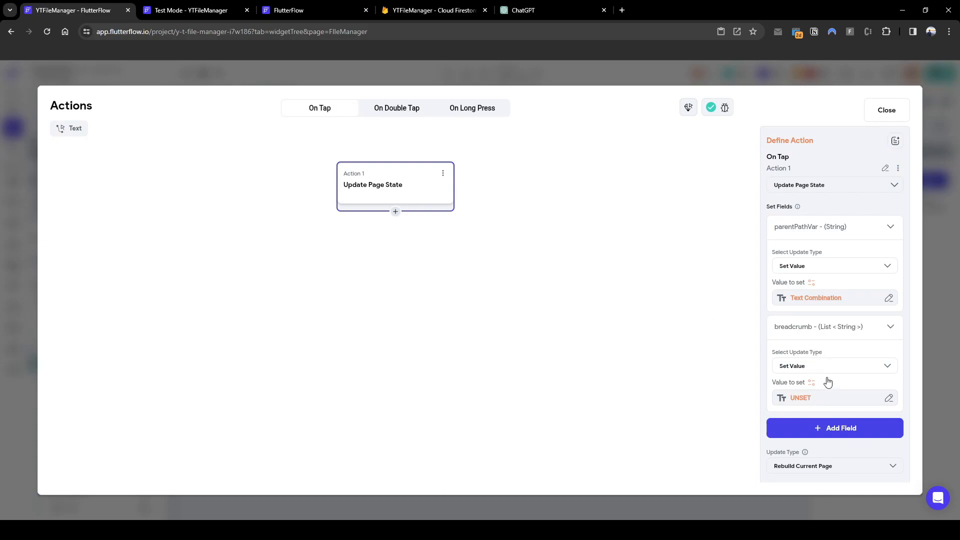
Set breadcrumb from fileManagerBreadcrumb with the combined path as its parentpath argument
text(custom)
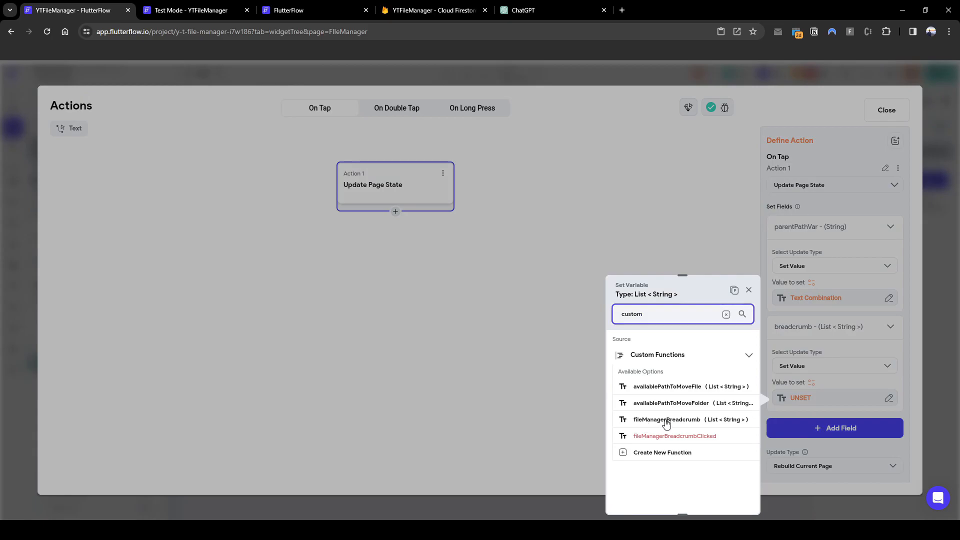
click(667, 418)
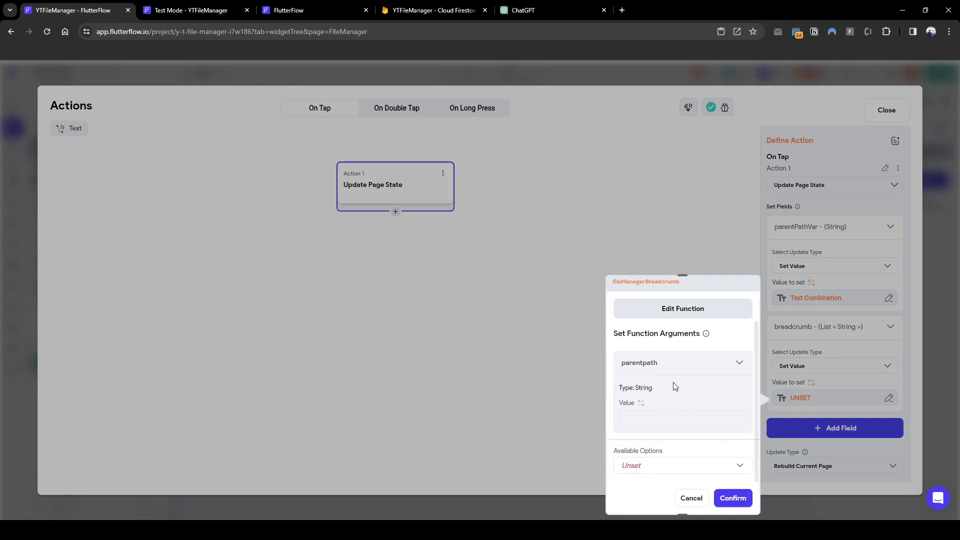
click(682, 419)
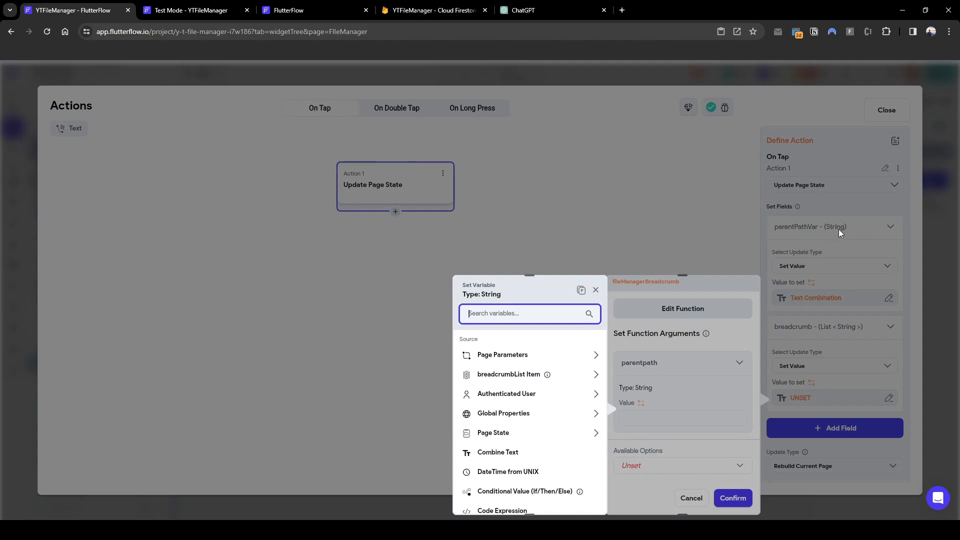
click(498, 452)
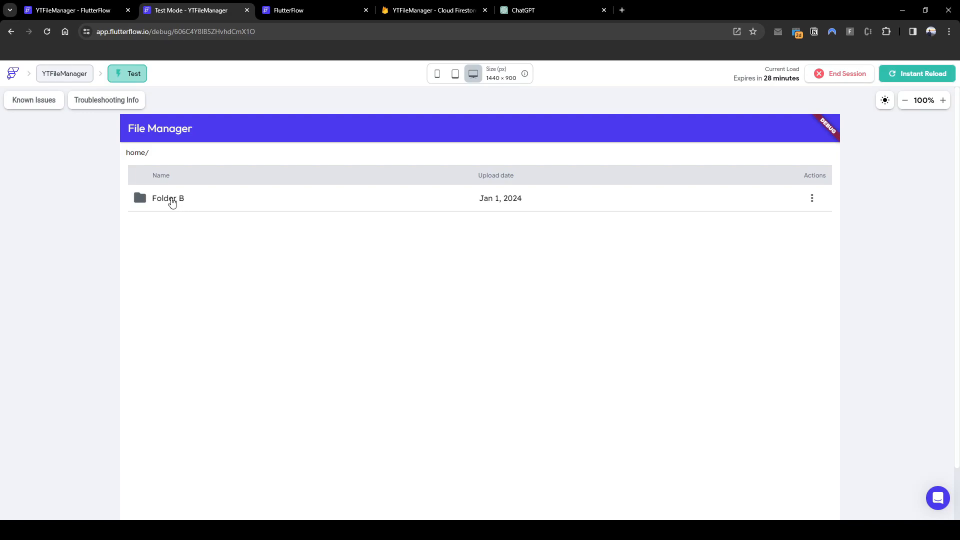
Open Folder B and its nested Folder B in Test Mode, then tap the home breadcrumb to jump back to home/
click(168, 198)
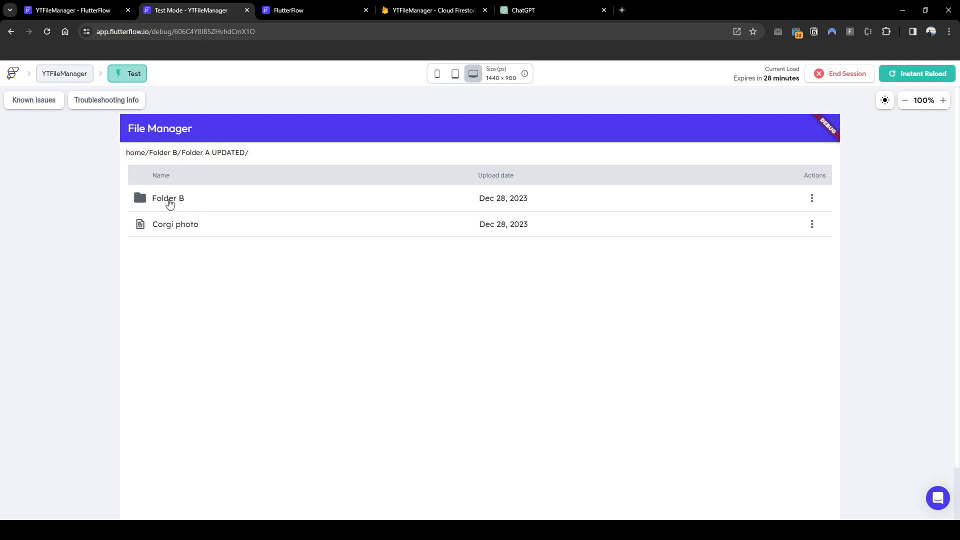
click(168, 198)
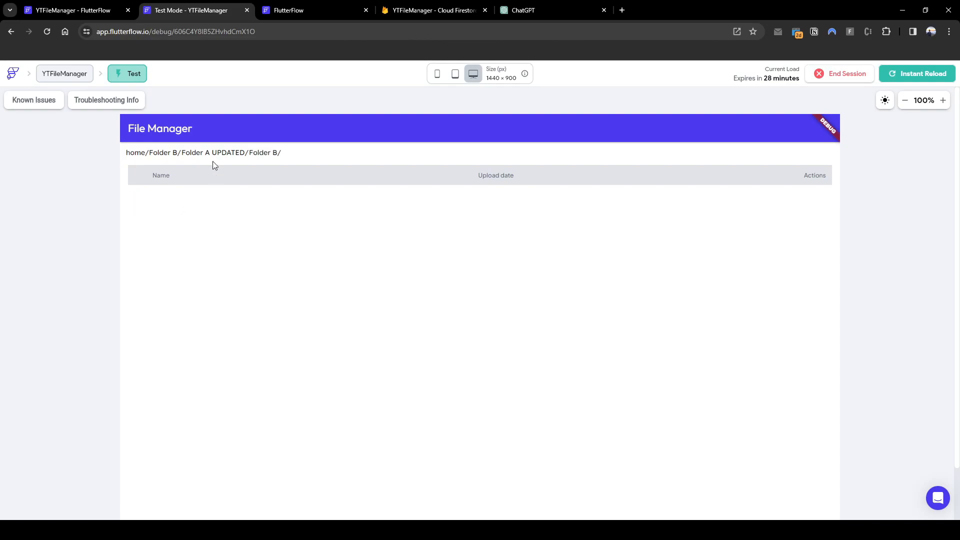
mouse_move(218, 147)
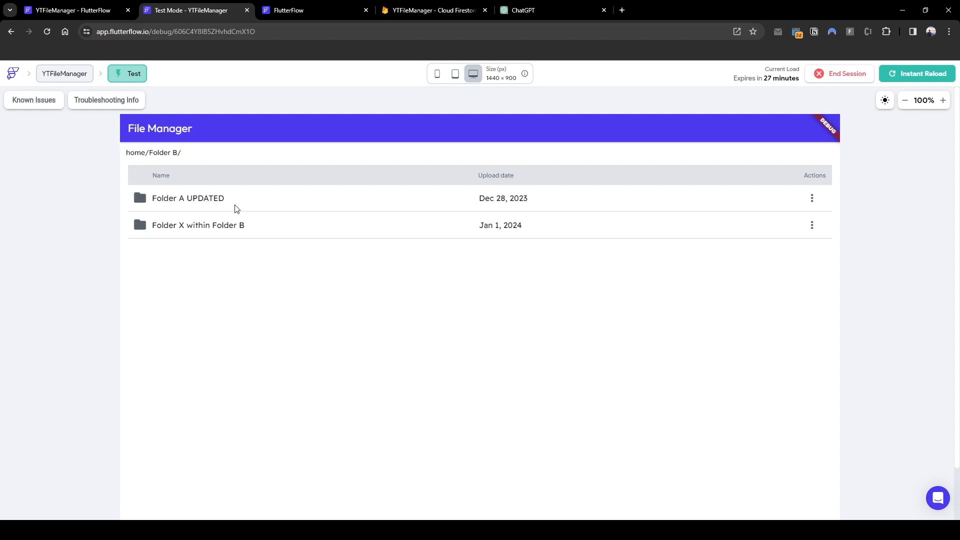
mouse_move(182, 240)
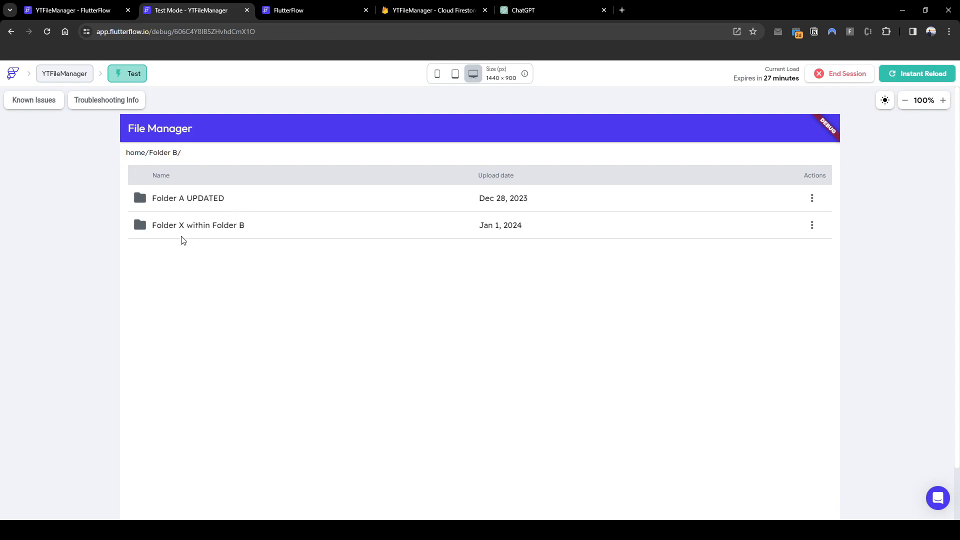
mouse_move(225, 228)
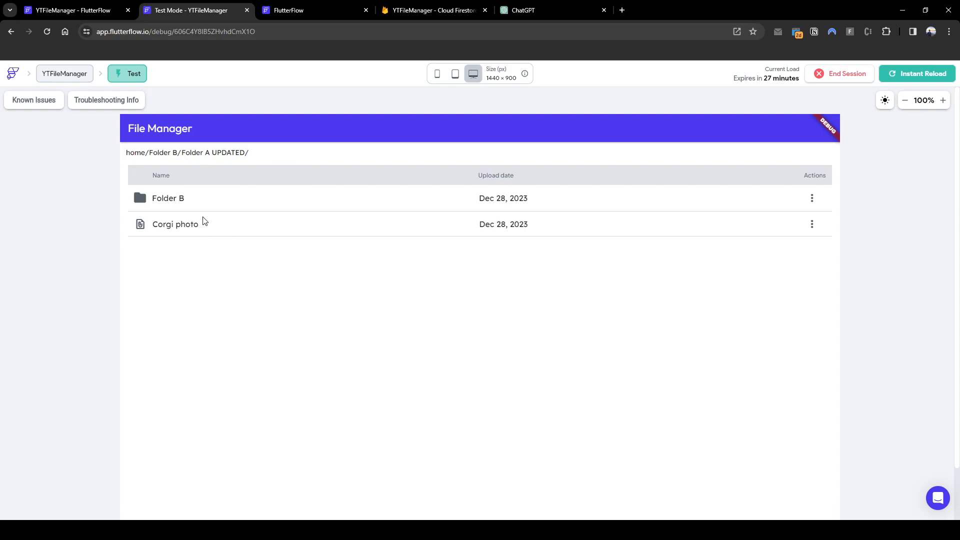
mouse_move(176, 207)
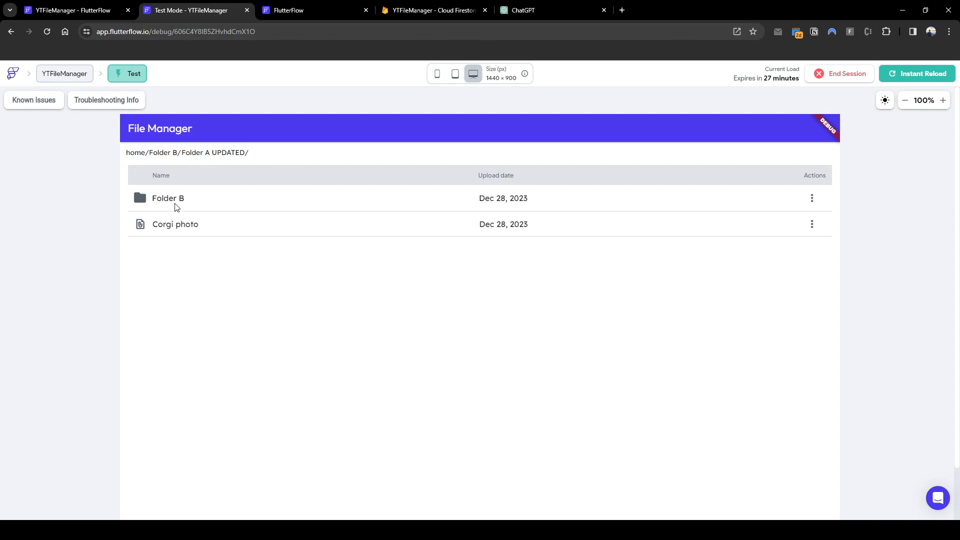
mouse_move(200, 222)
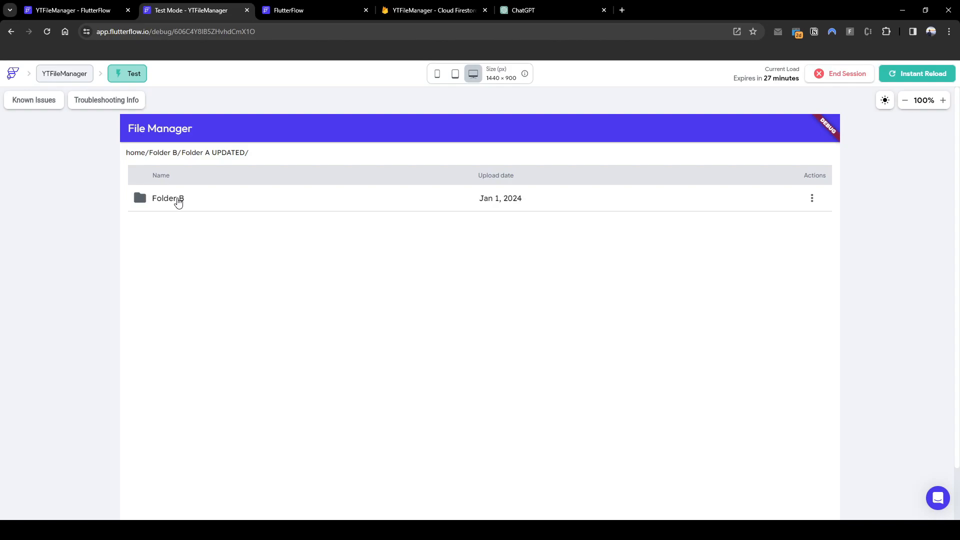
click(135, 152)
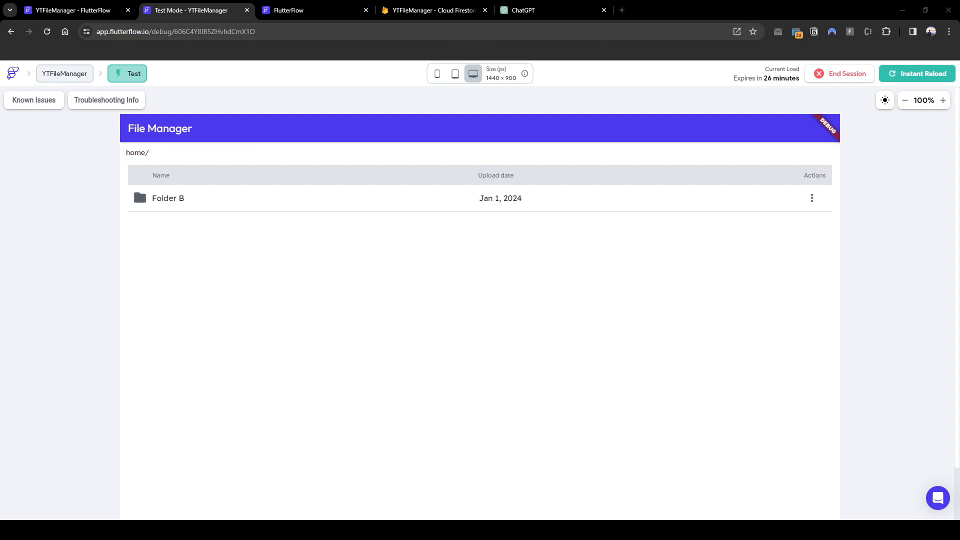